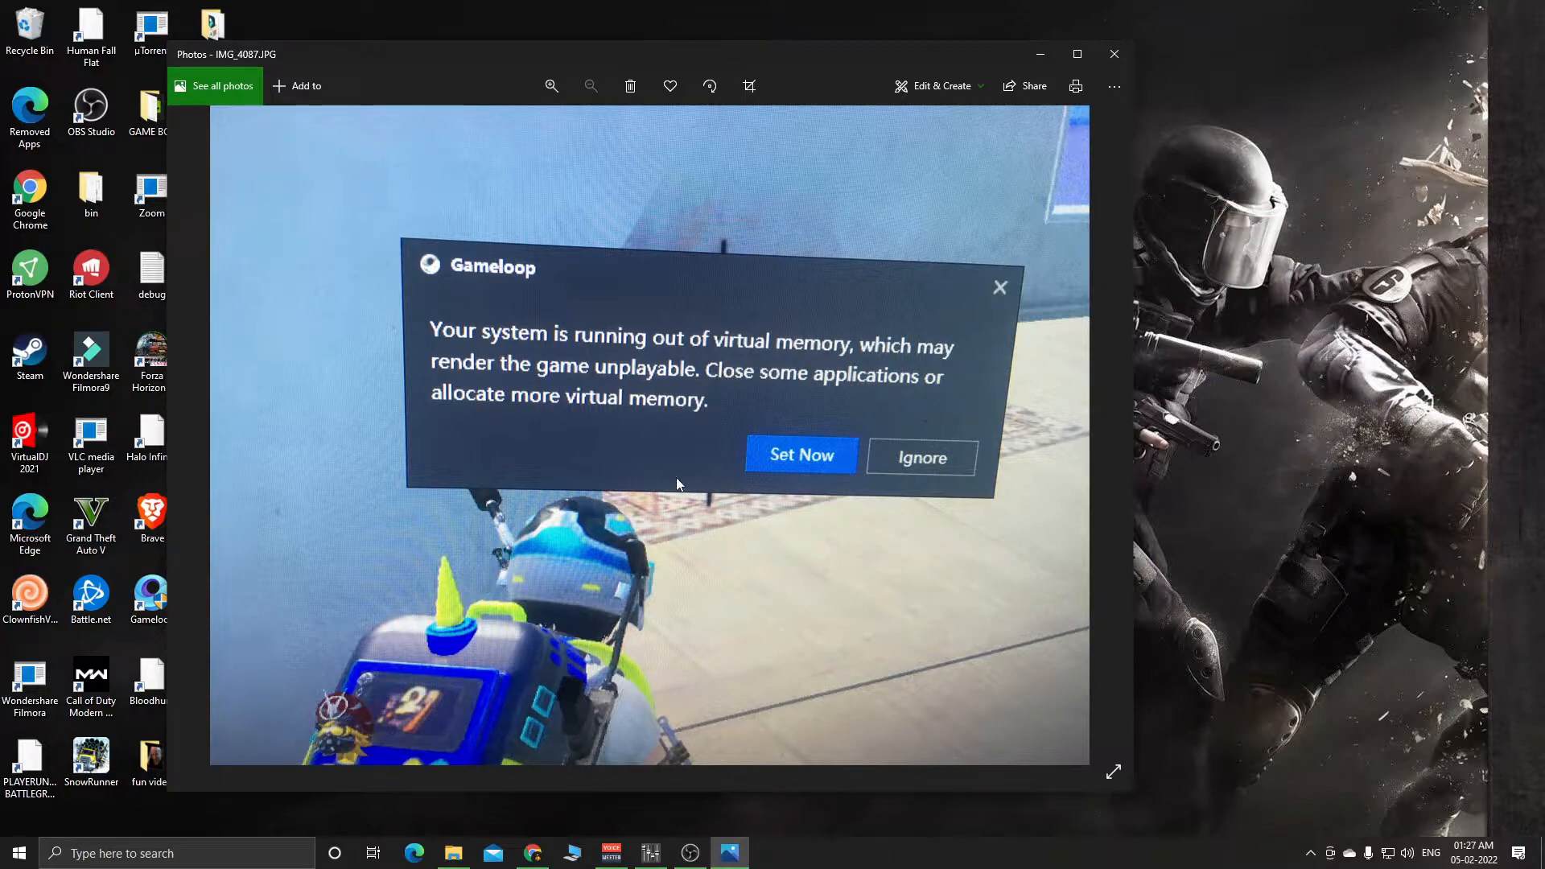
mouse_move(1042, 54)
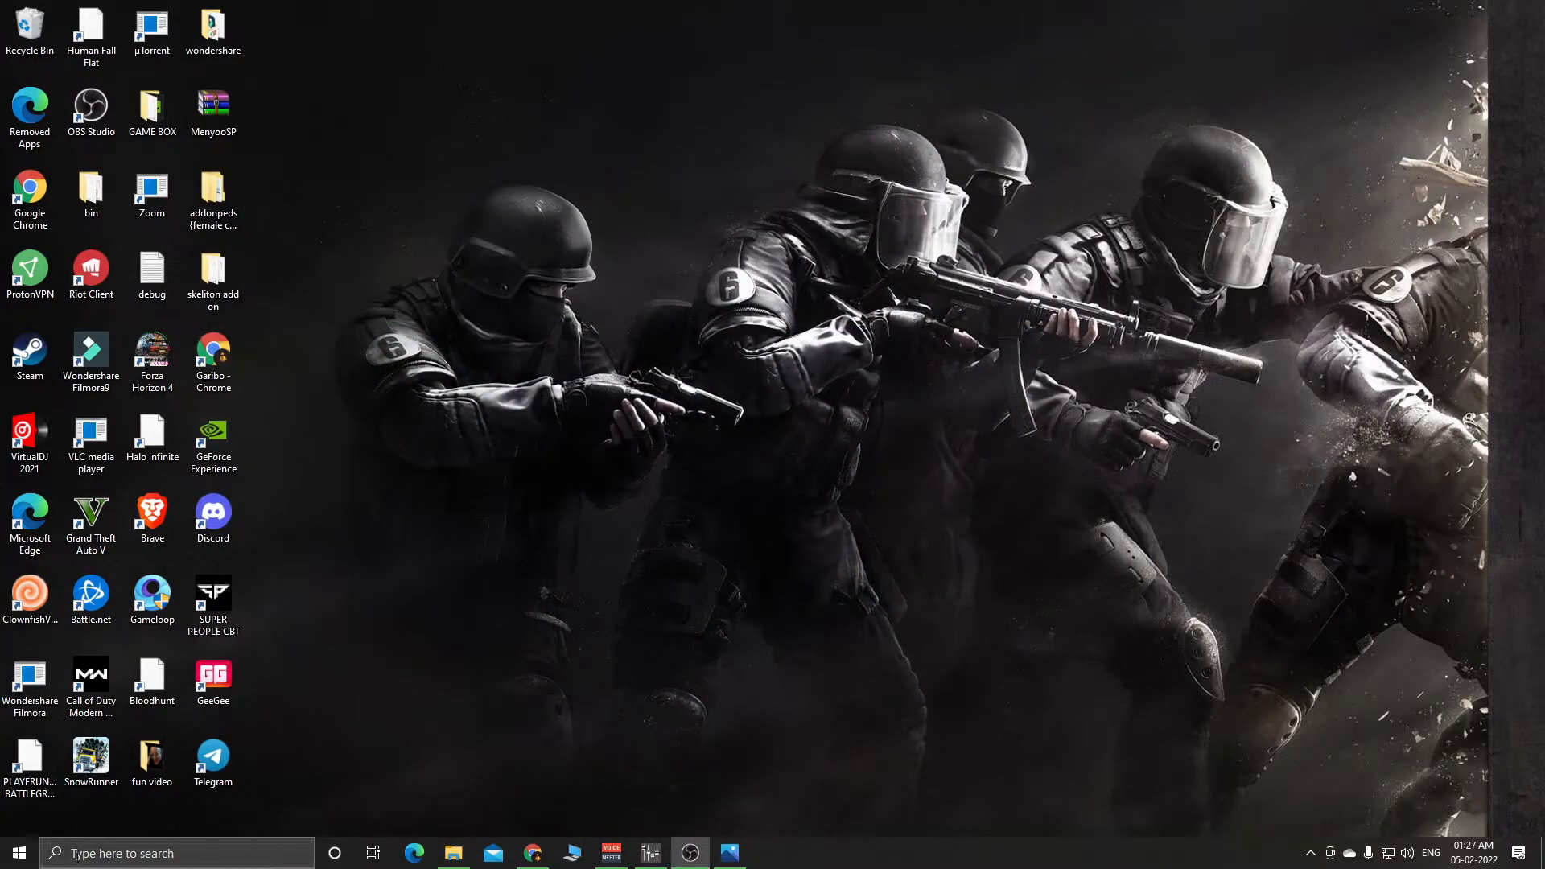
- Search 'adjust' and open Adjust the appearance and performance of Windows
type("a")
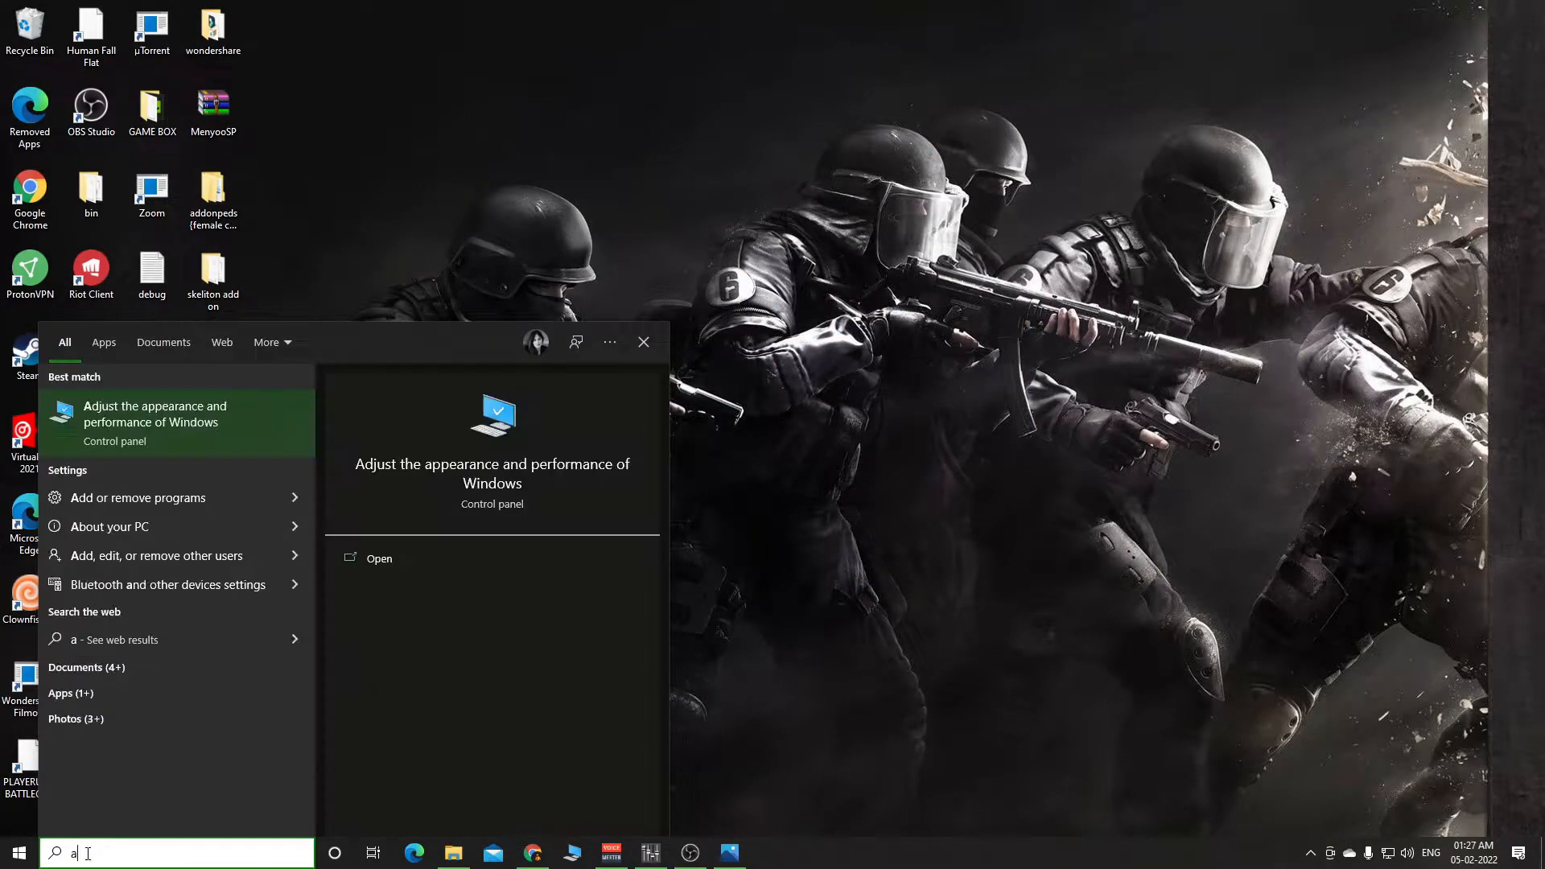
type("djust")
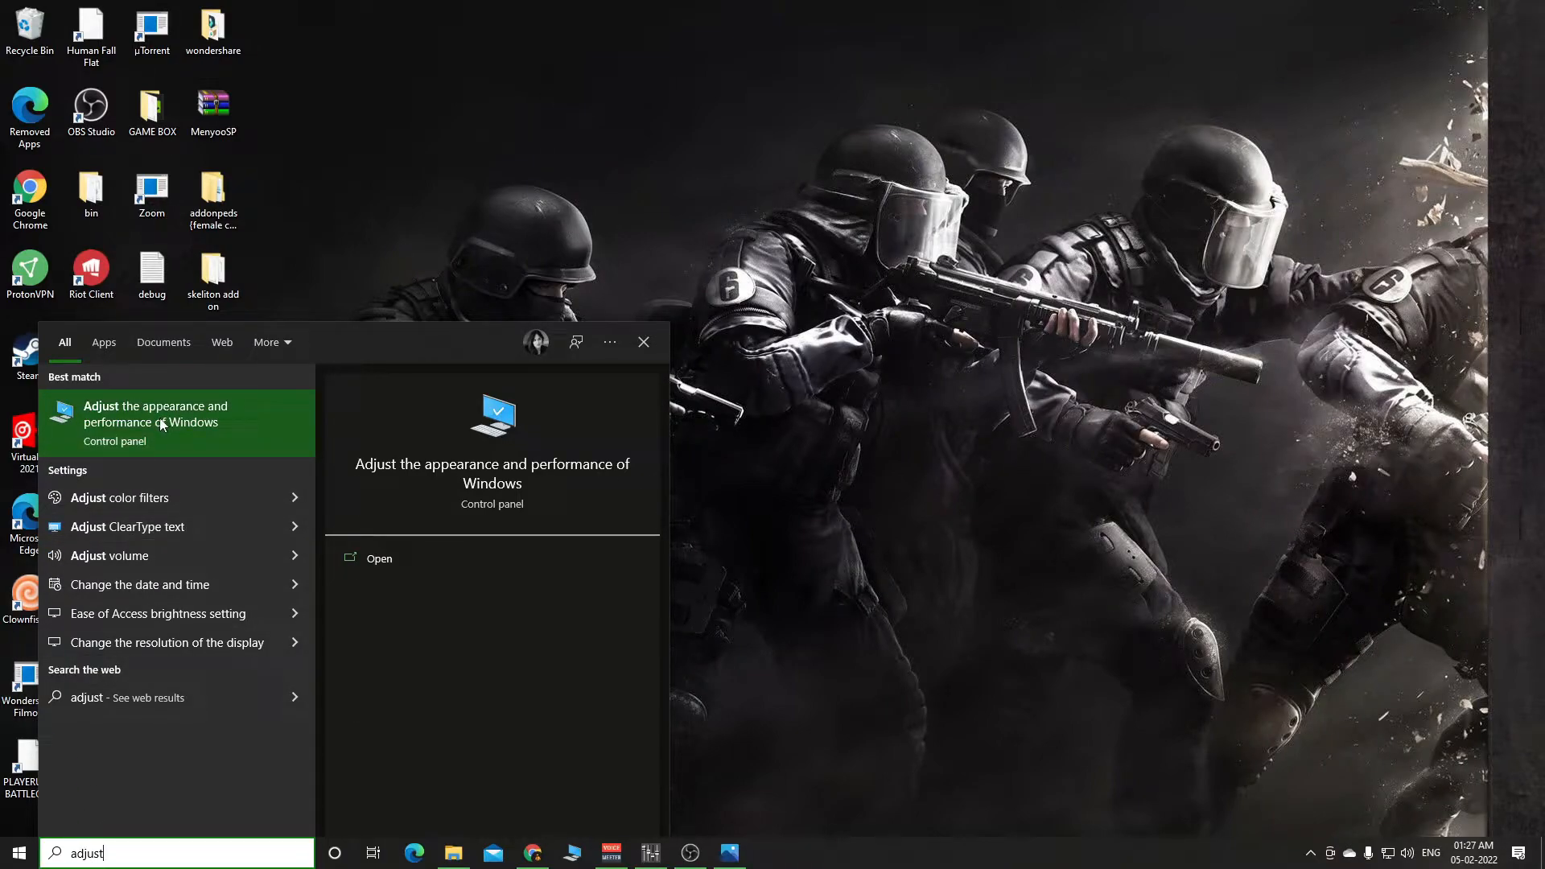
left_click(155, 414)
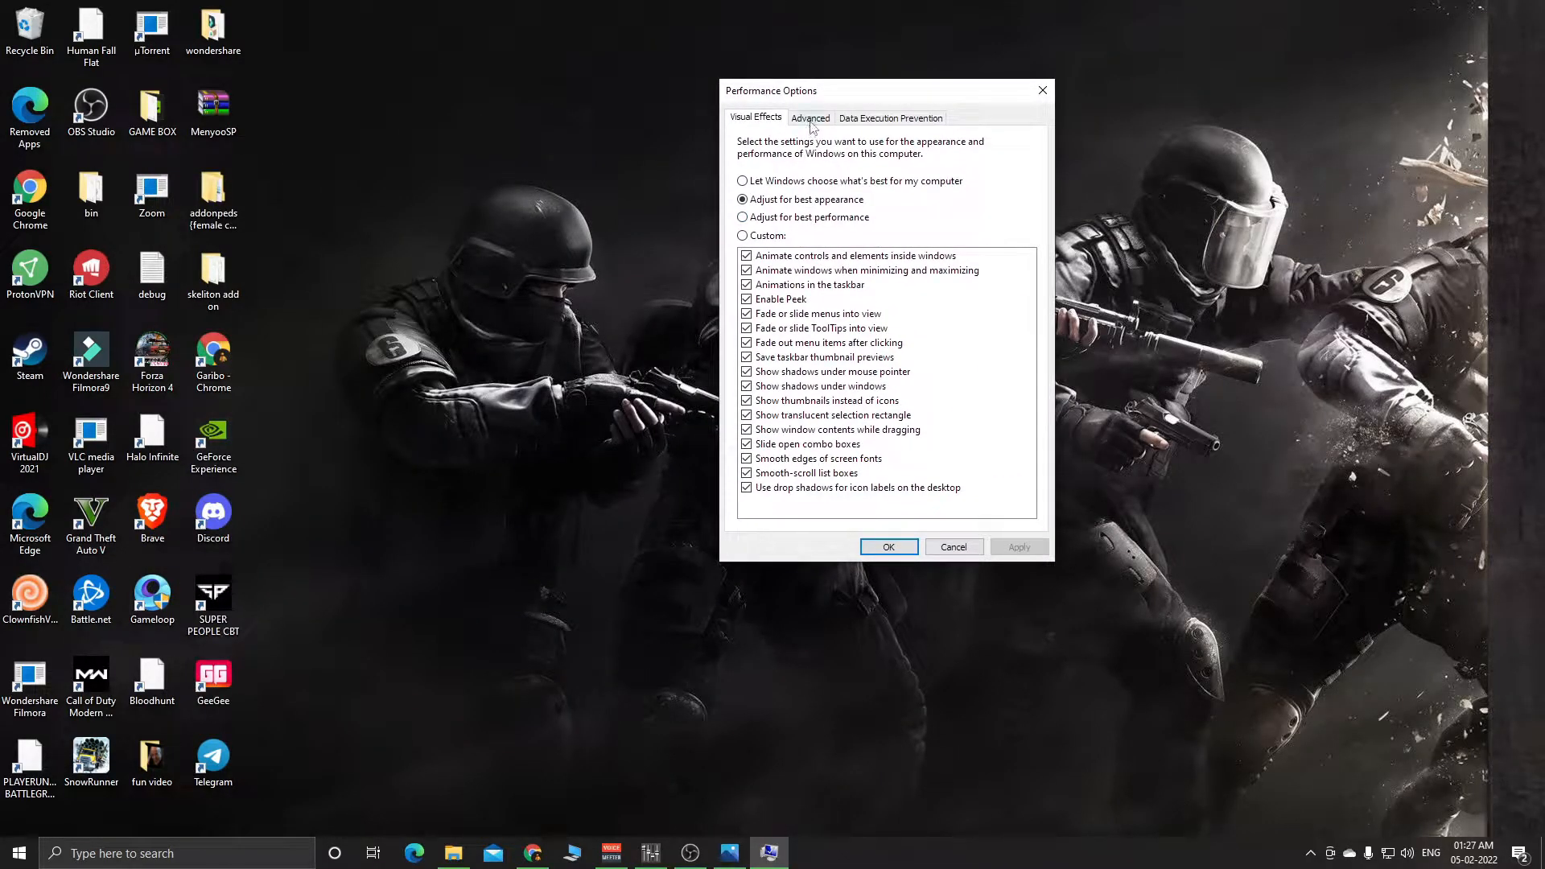
- Go to the Advanced performance settings and open the Virtual Memory dialog
left_click(810, 117)
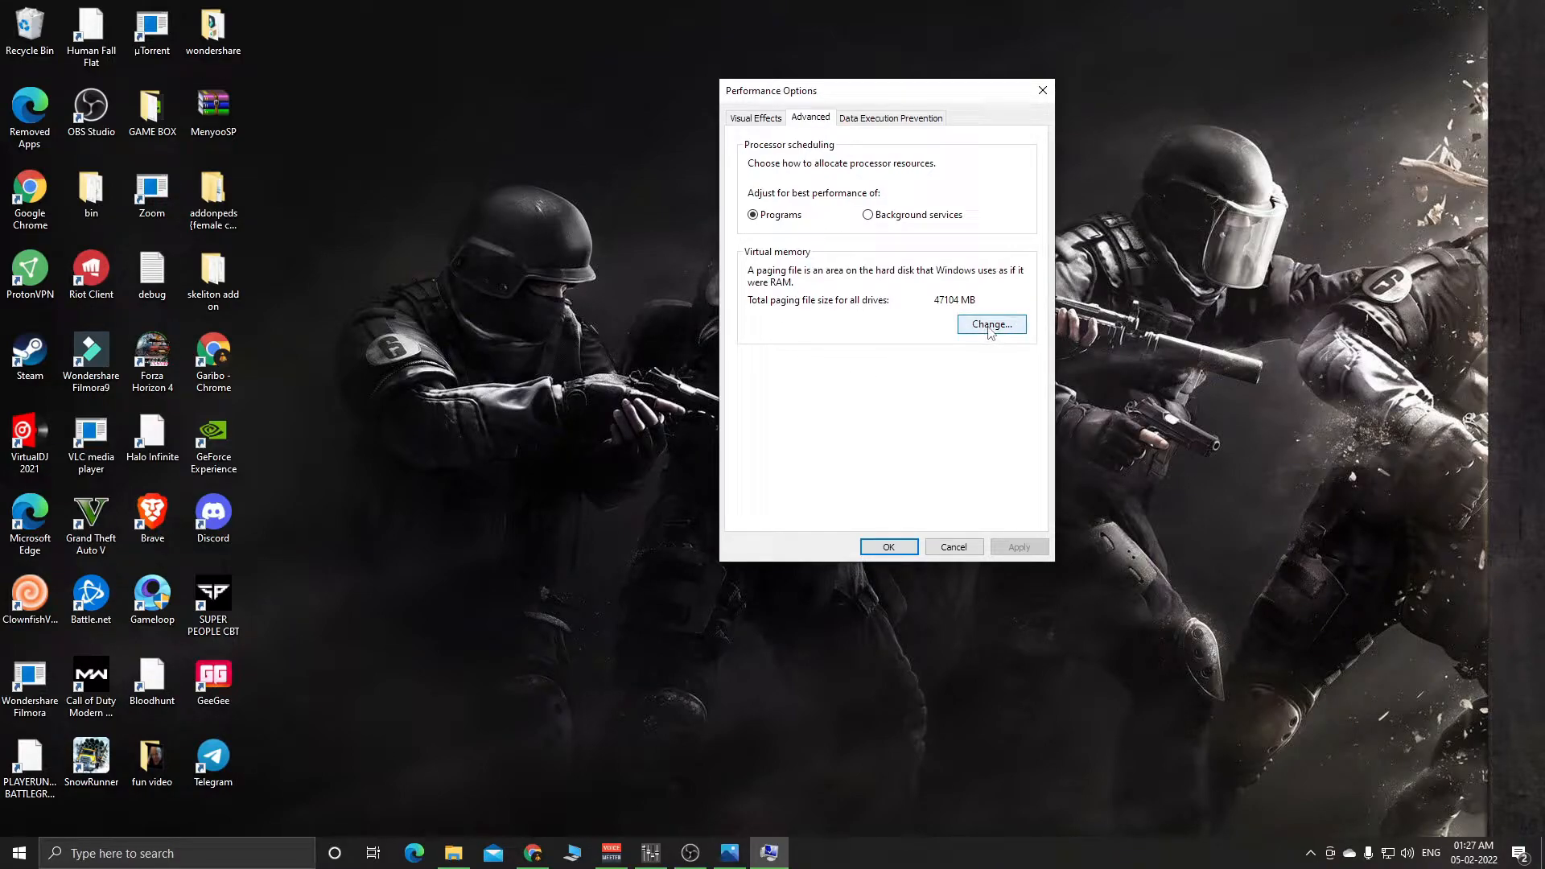
left_click(990, 325)
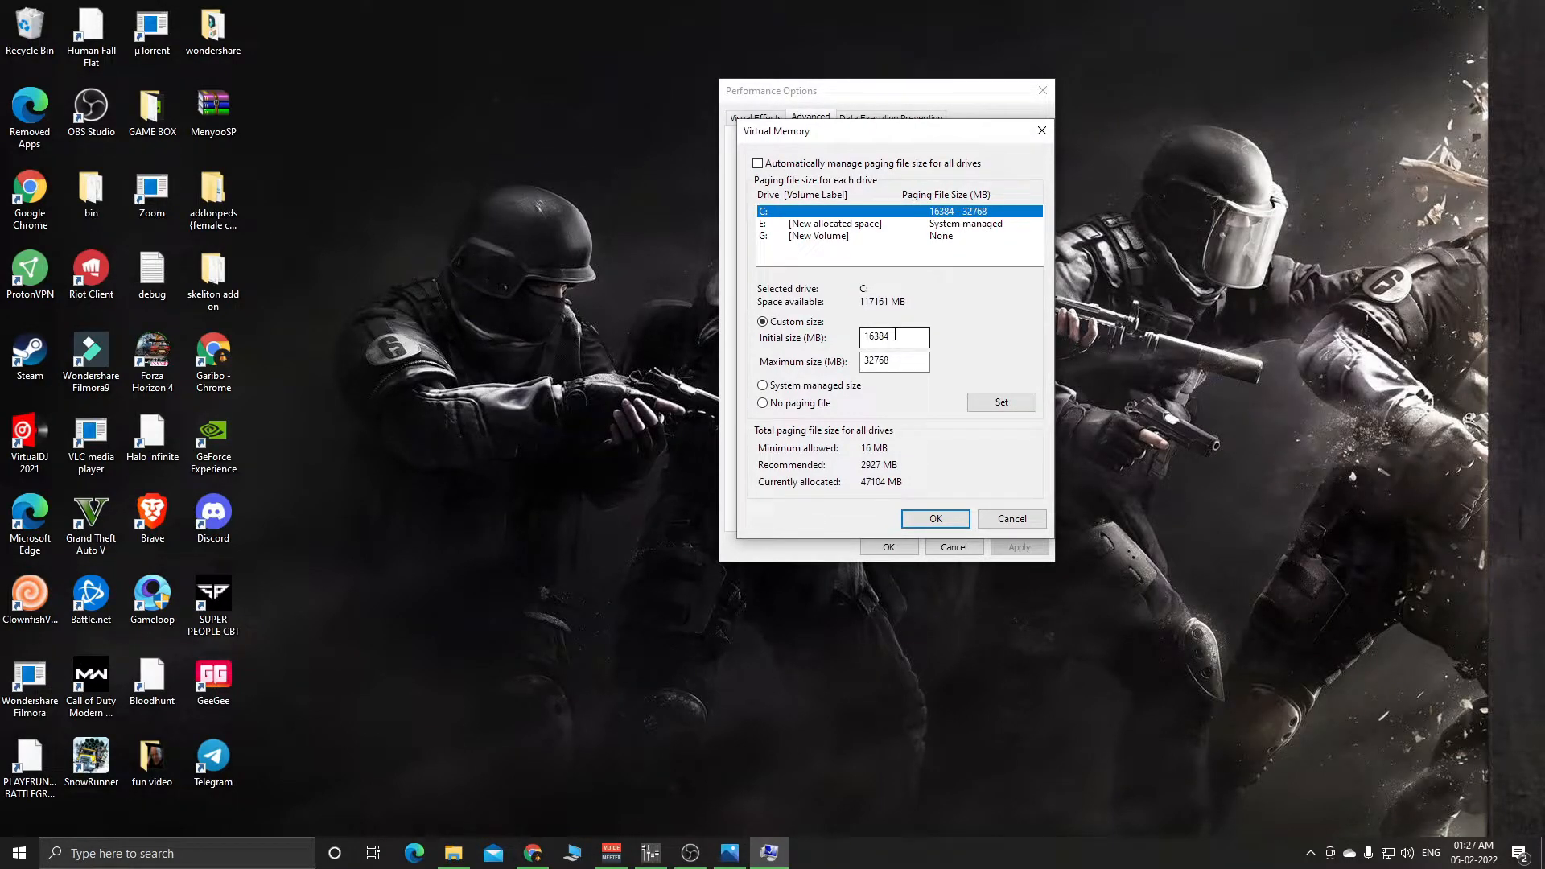
mouse_move(837, 277)
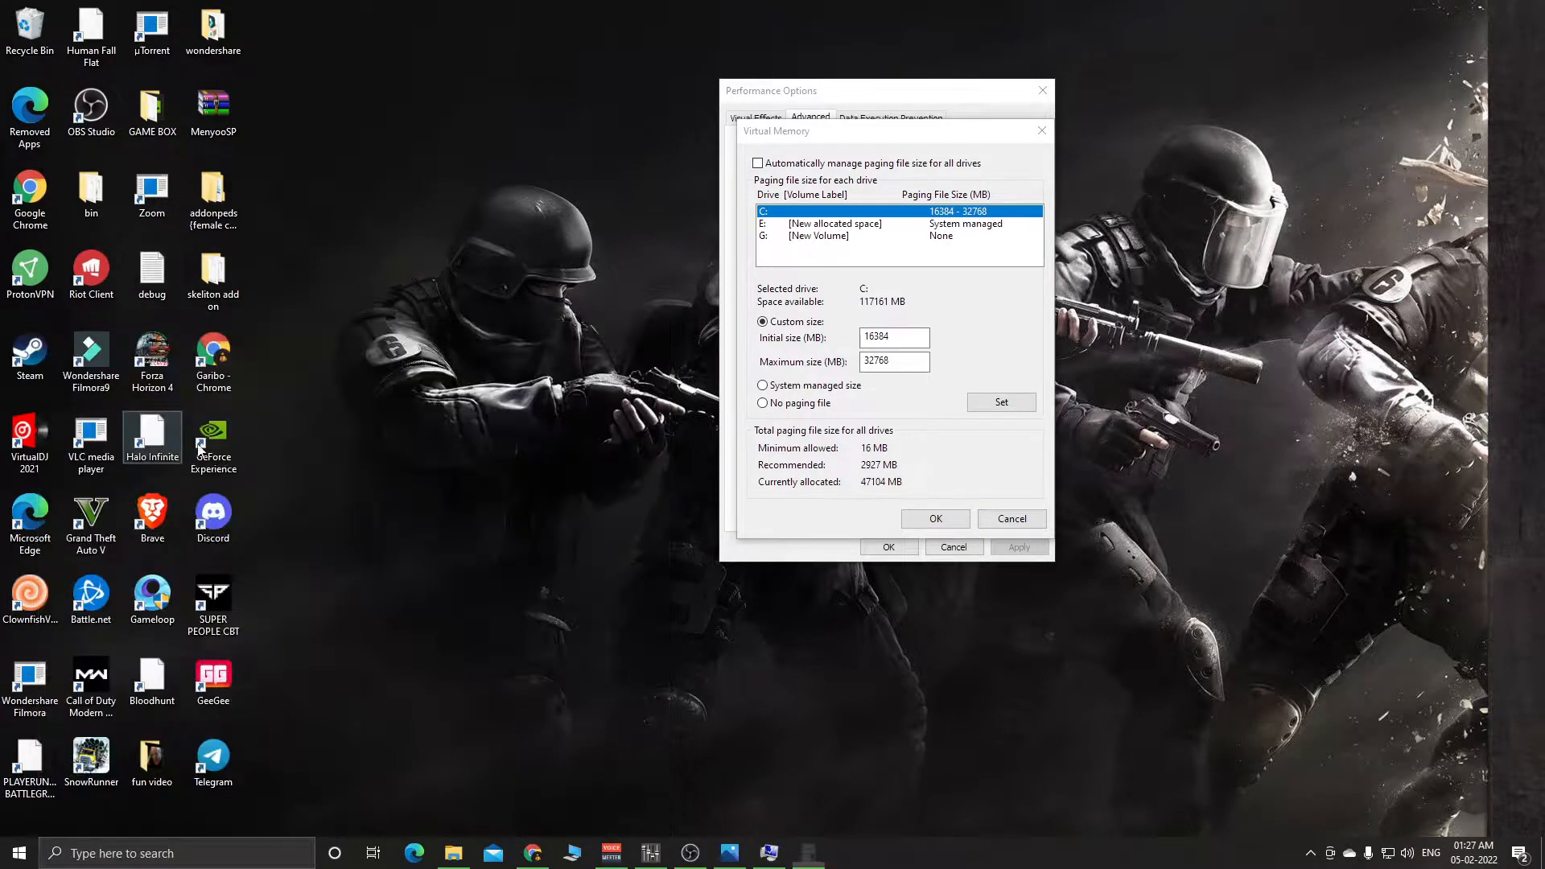
- Launch Calculator beside the Virtual Memory dialog showing C: at 16384–32768 MB
left_click(808, 853)
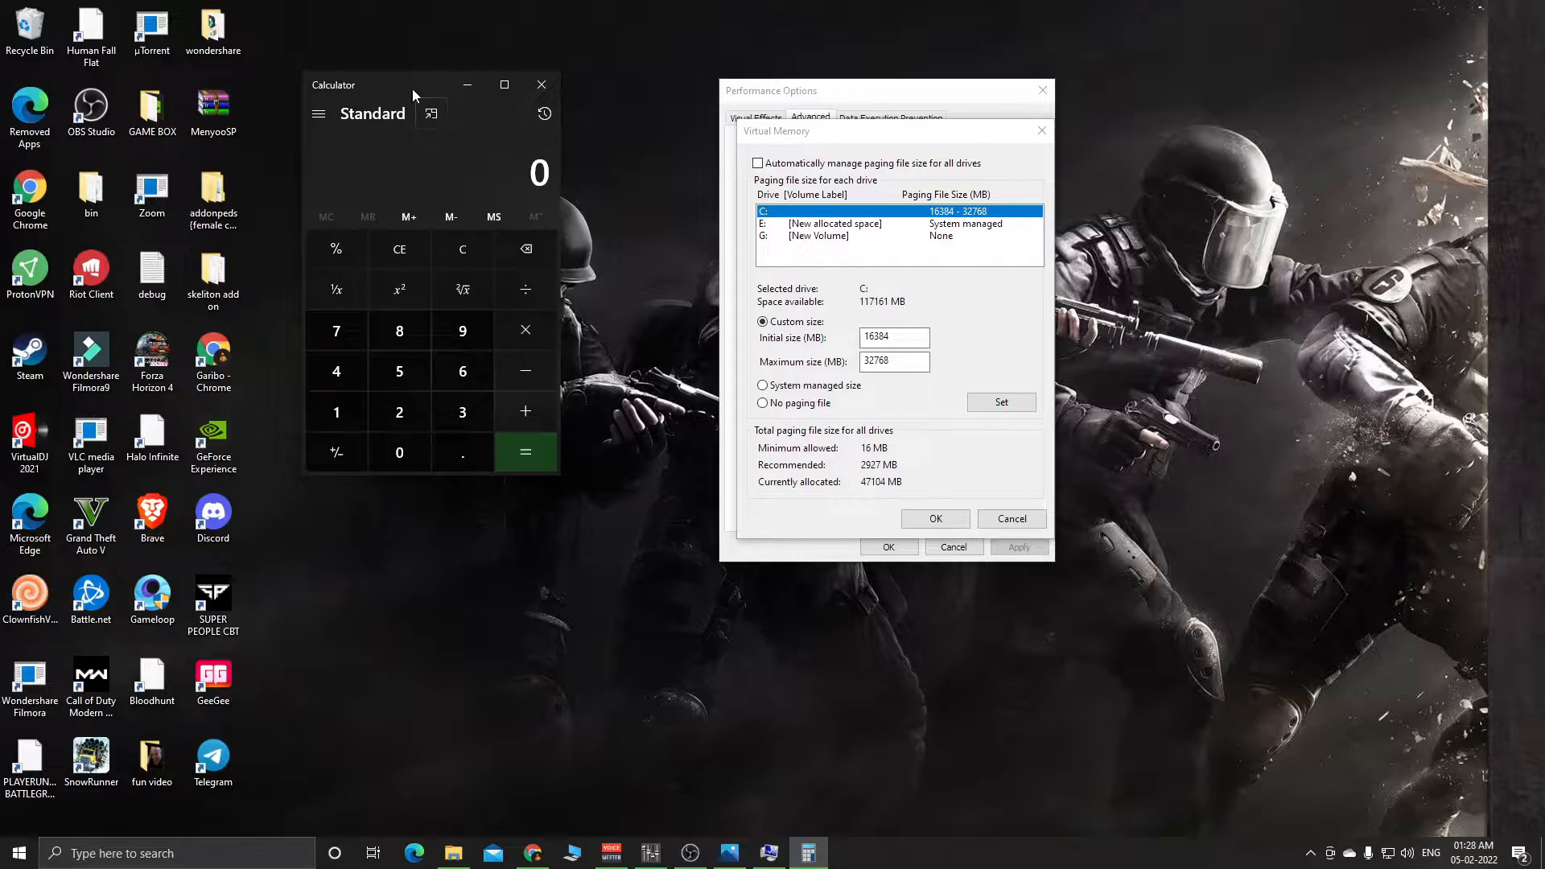
mouse_move(429, 113)
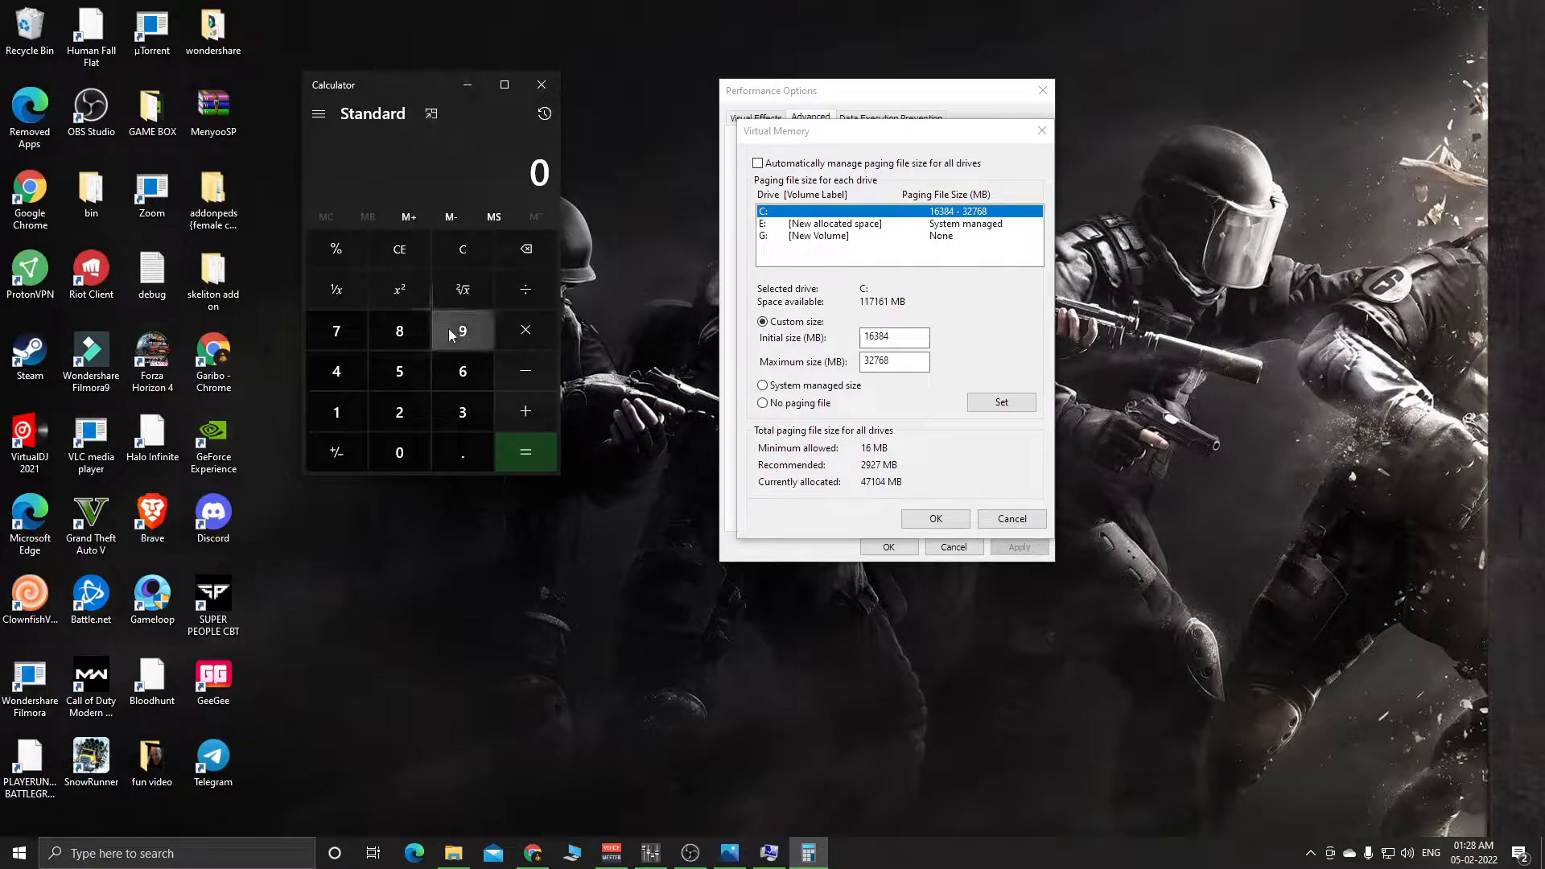
- Work out 1024 × 16 = 16,384 MB in Calculator, positioned beside the dialog
left_click(399, 452)
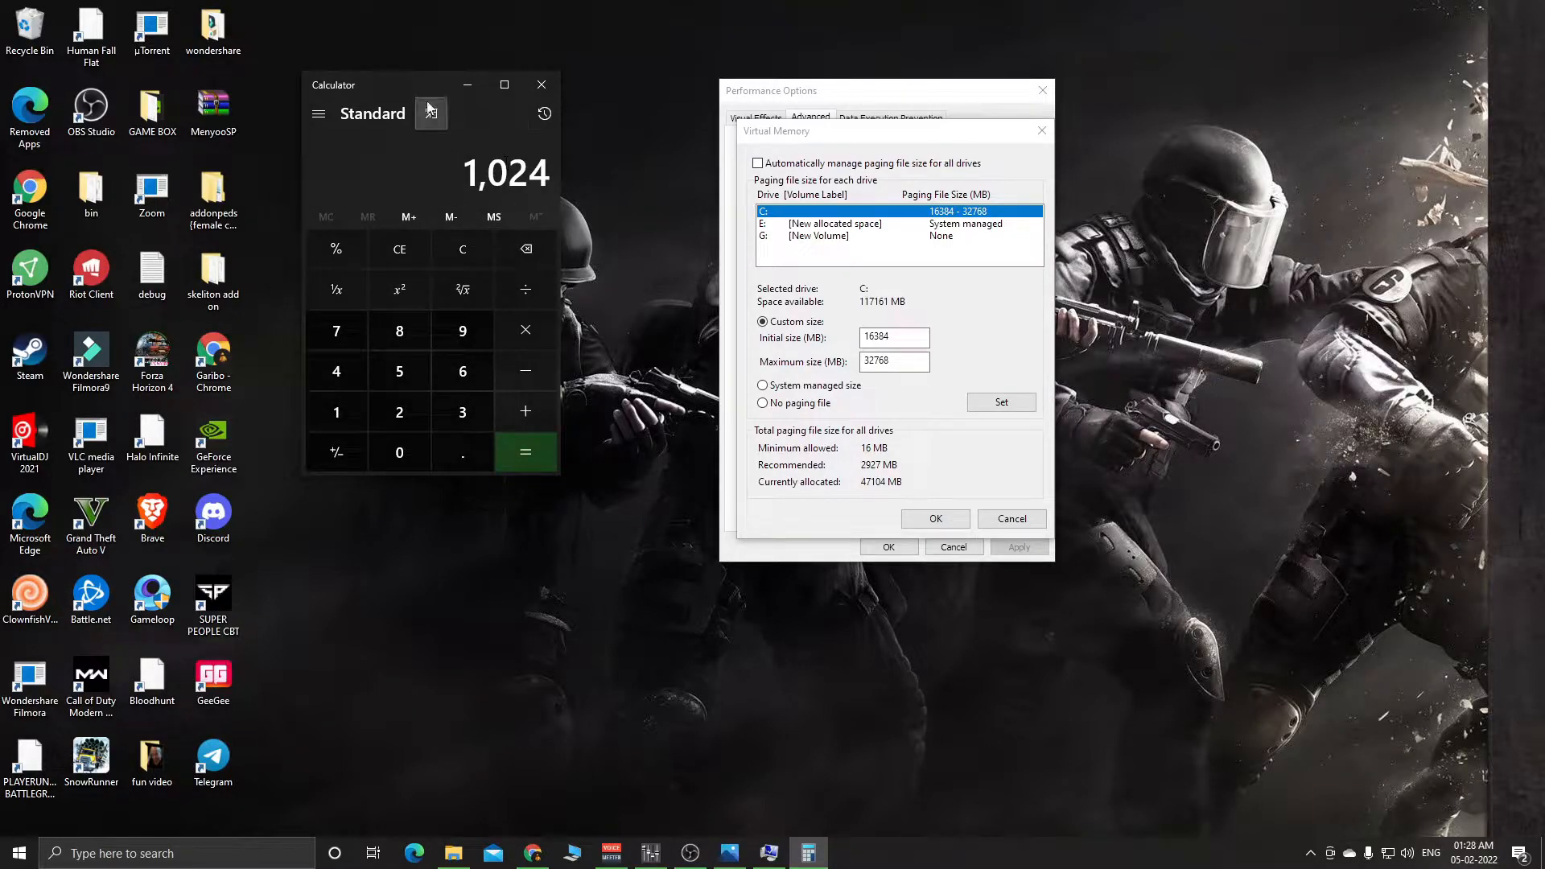
left_click_drag(395, 83, 414, 57)
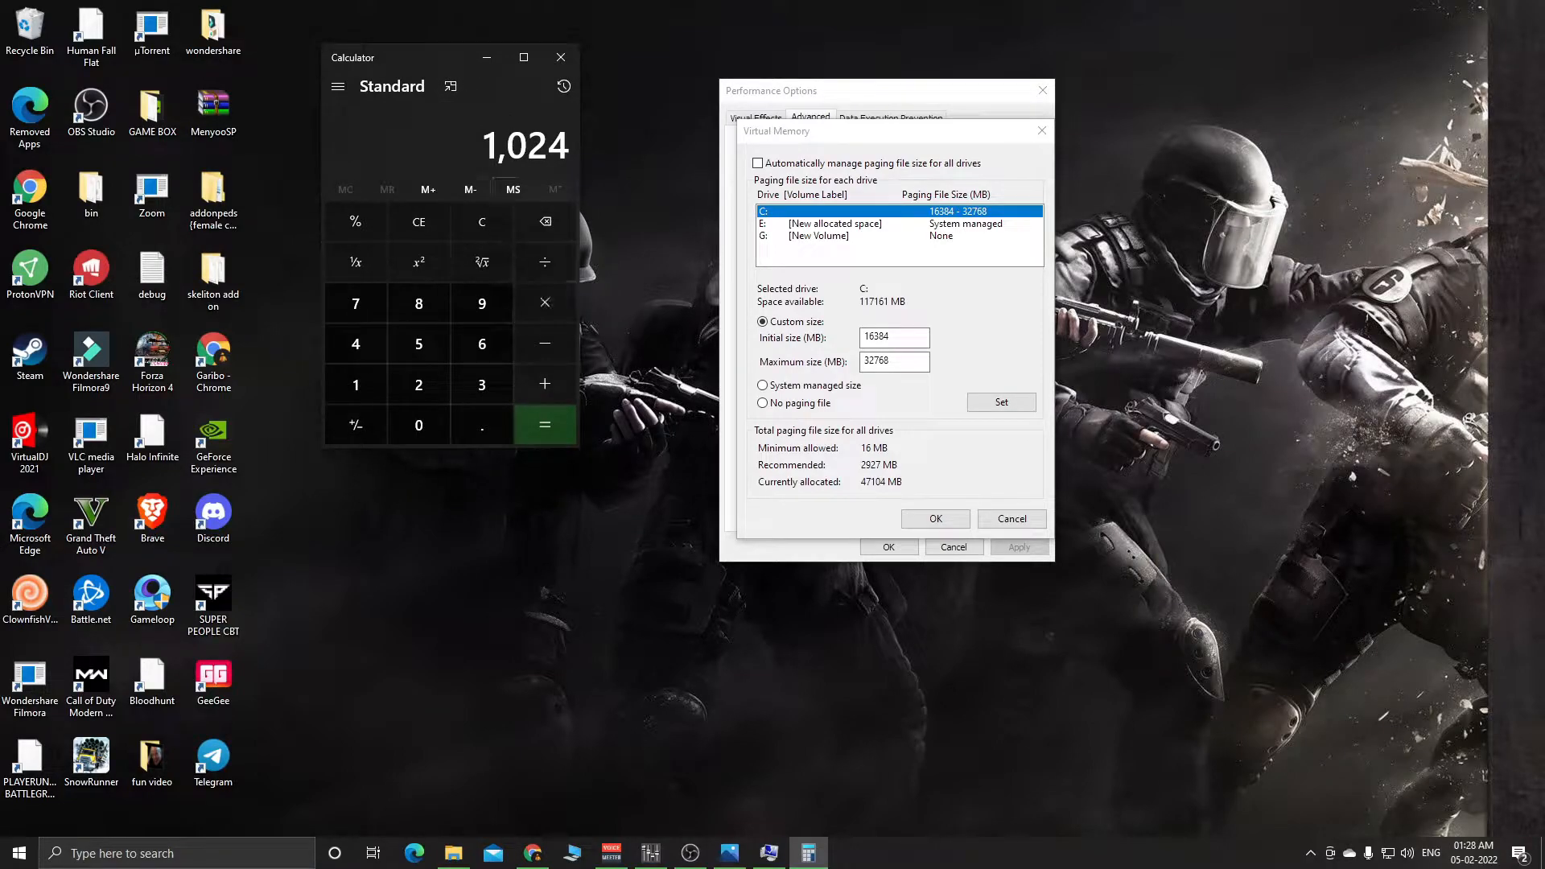
mouse_move(542, 291)
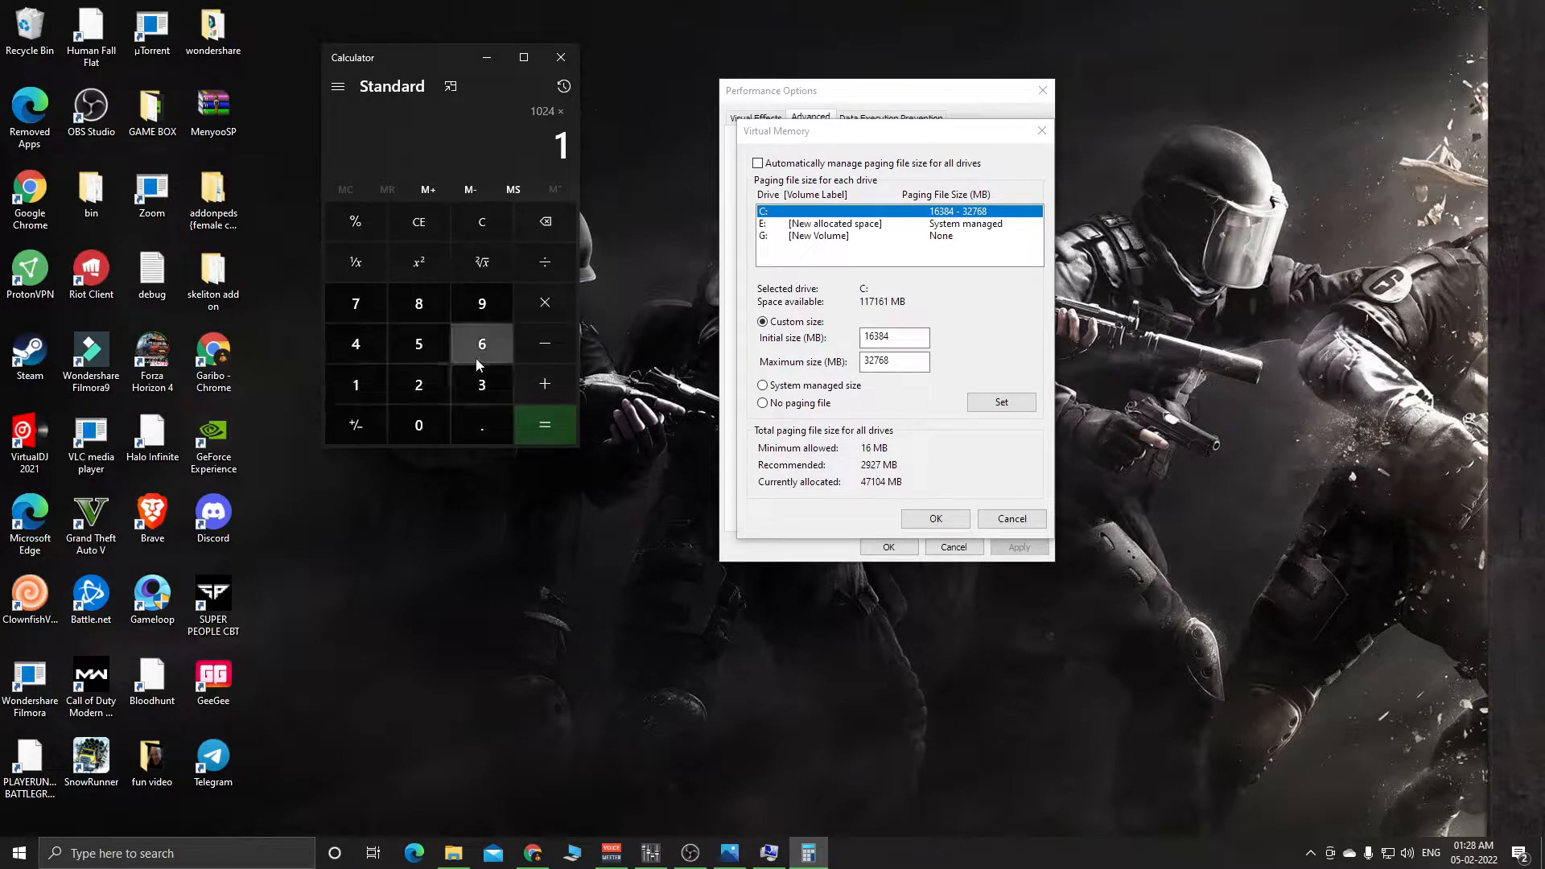
left_click(544, 425)
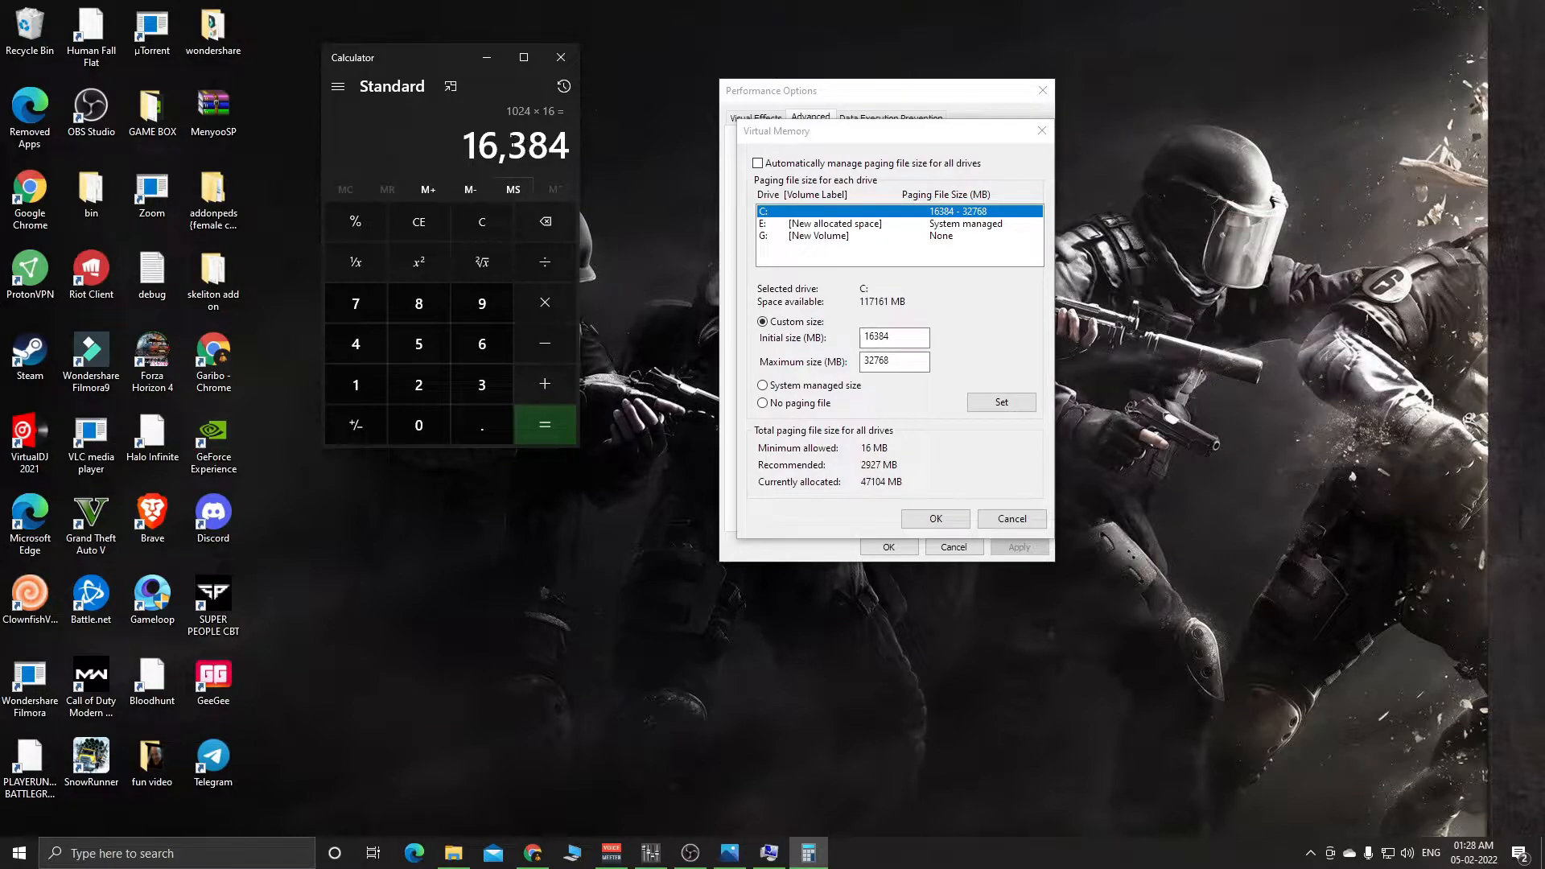
mouse_move(861, 322)
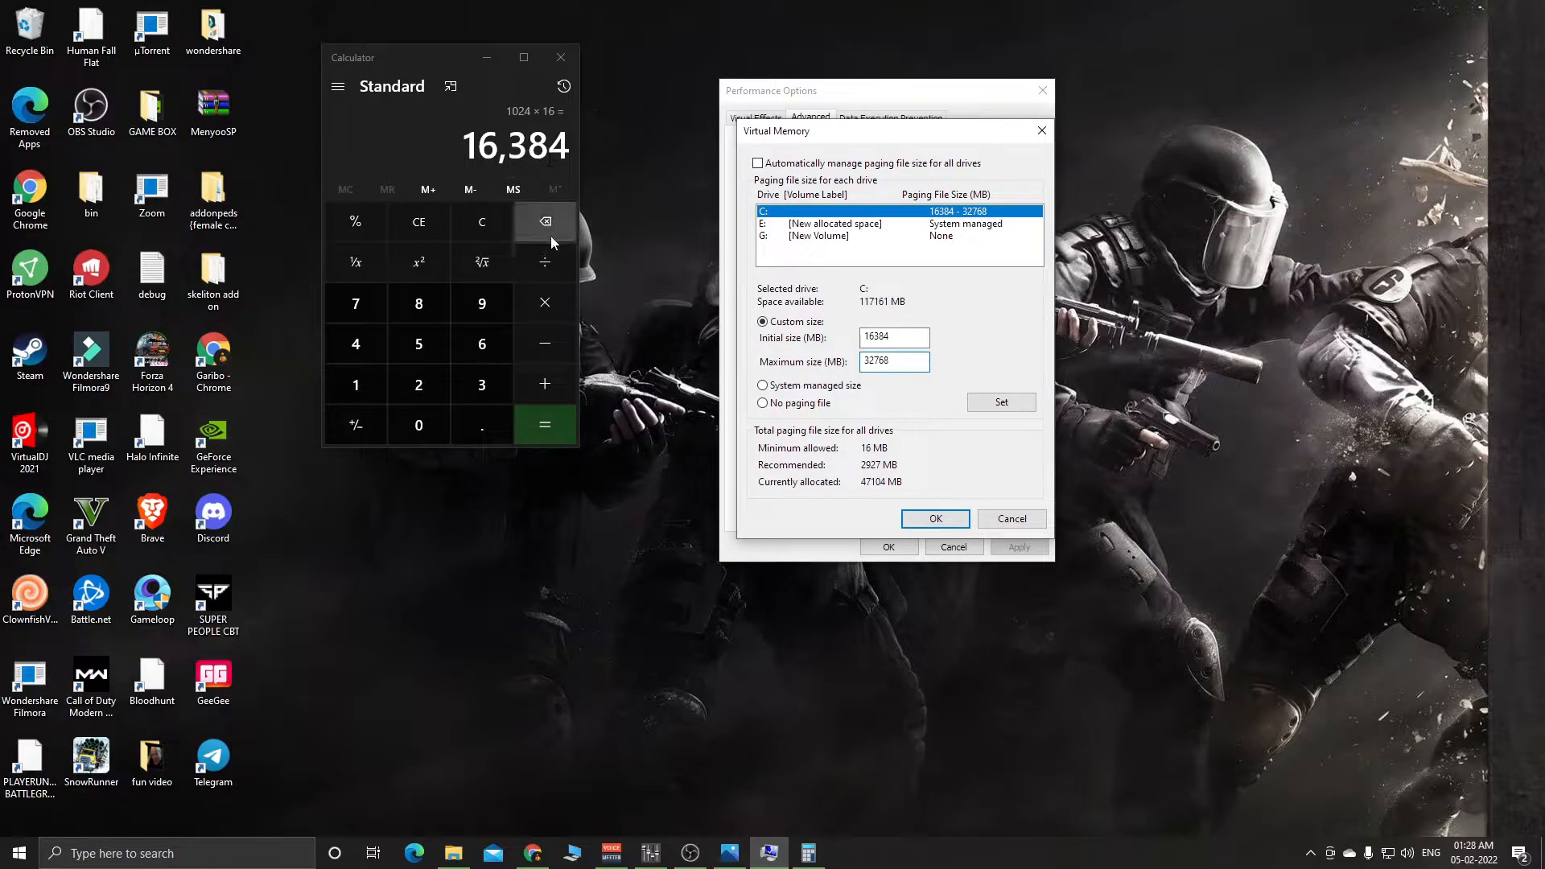
- Work out 16384 × 2 = 32,768 and compare it with the maximum paging size
left_click(890, 361)
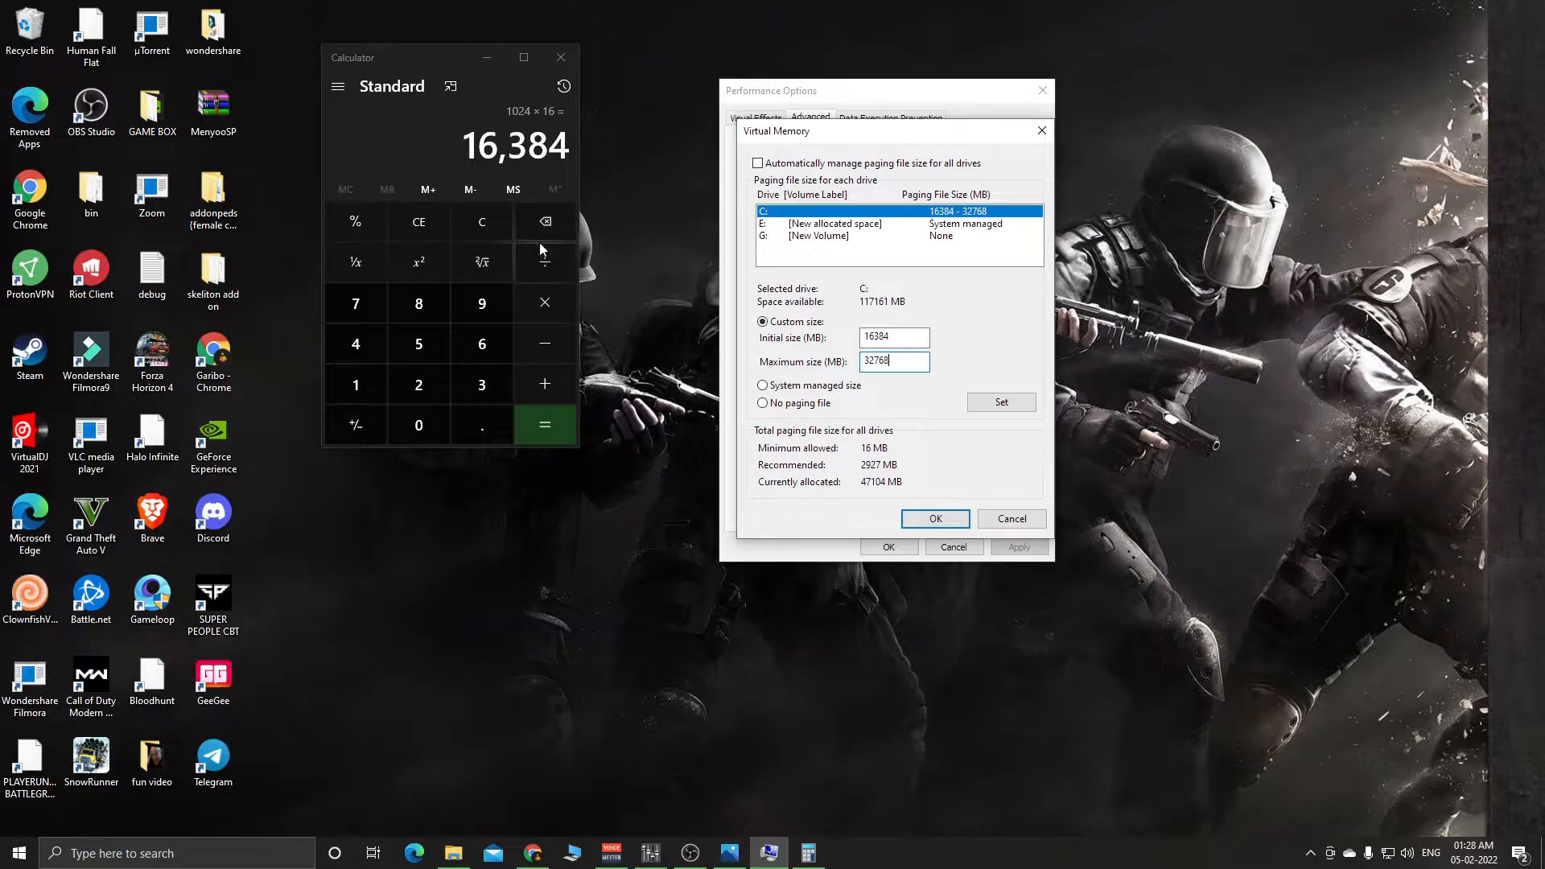
mouse_move(540, 261)
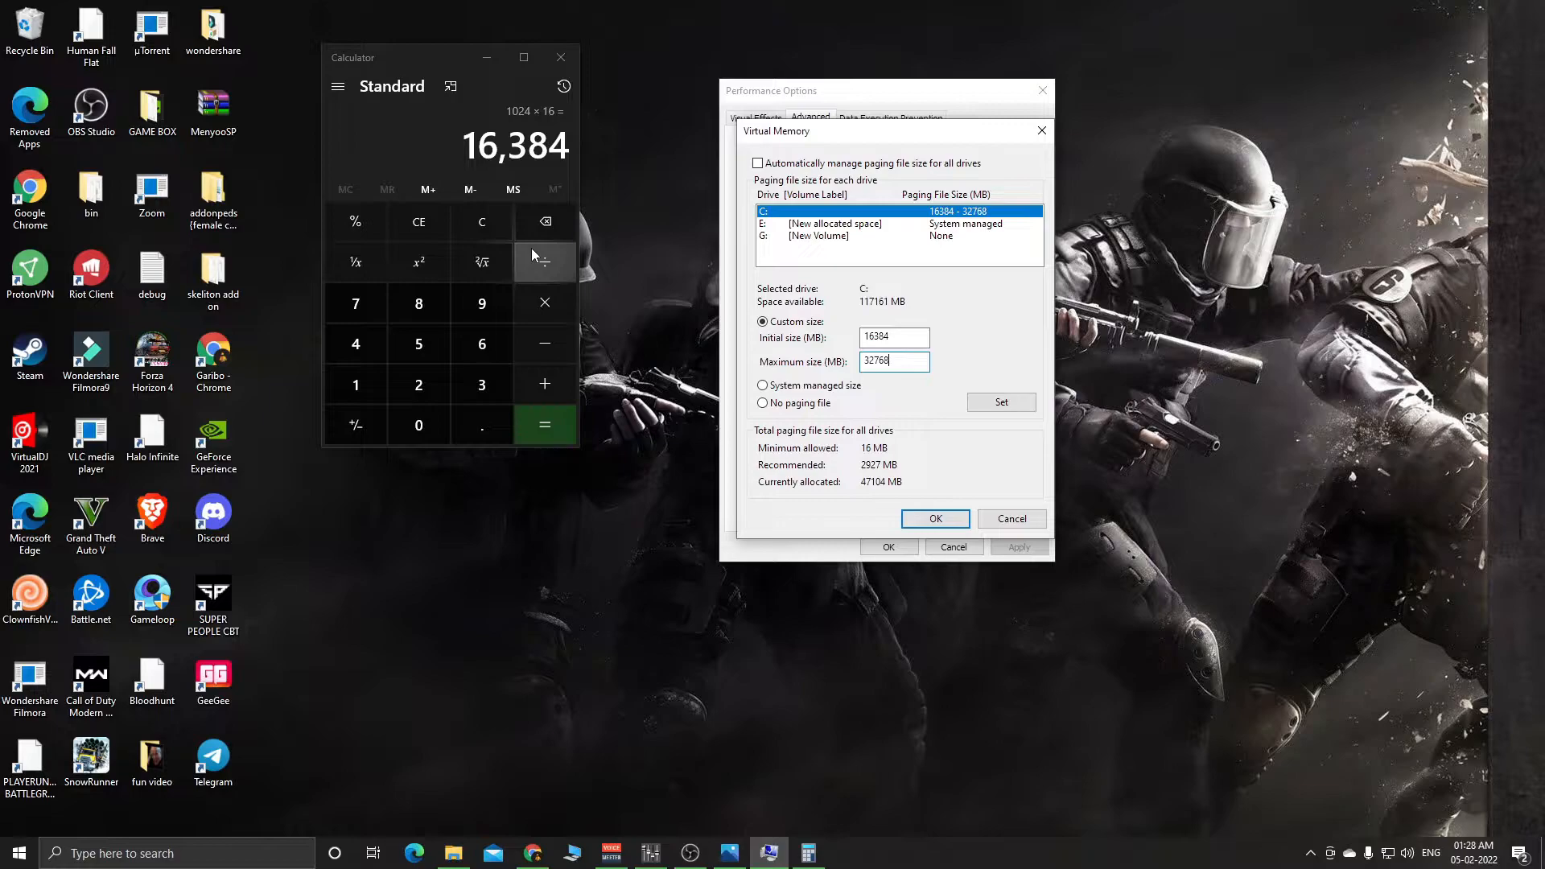
mouse_move(544, 302)
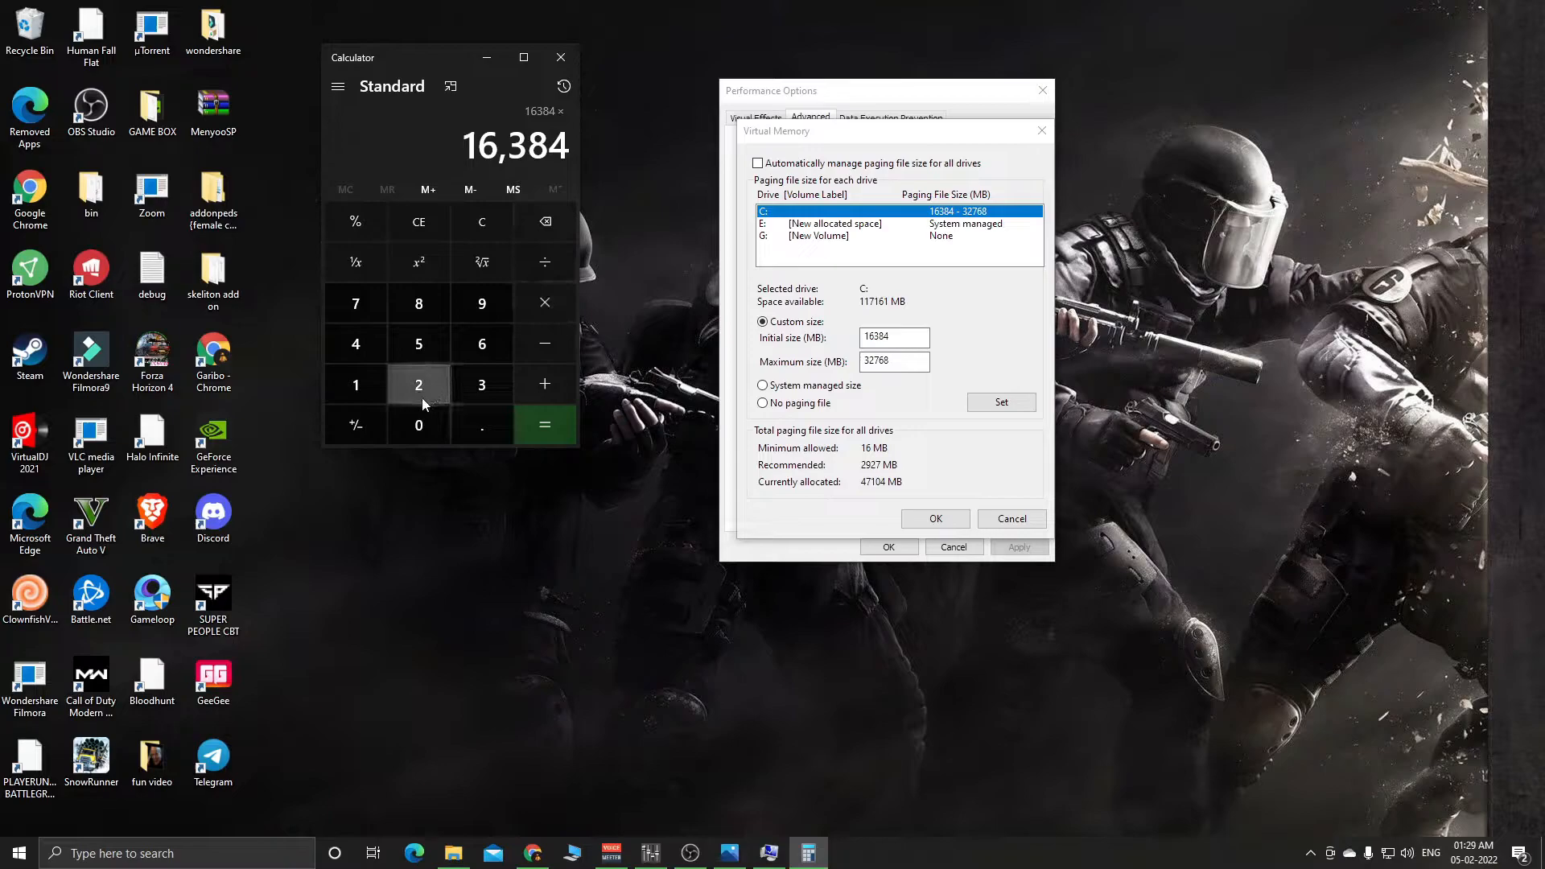
left_click(544, 425)
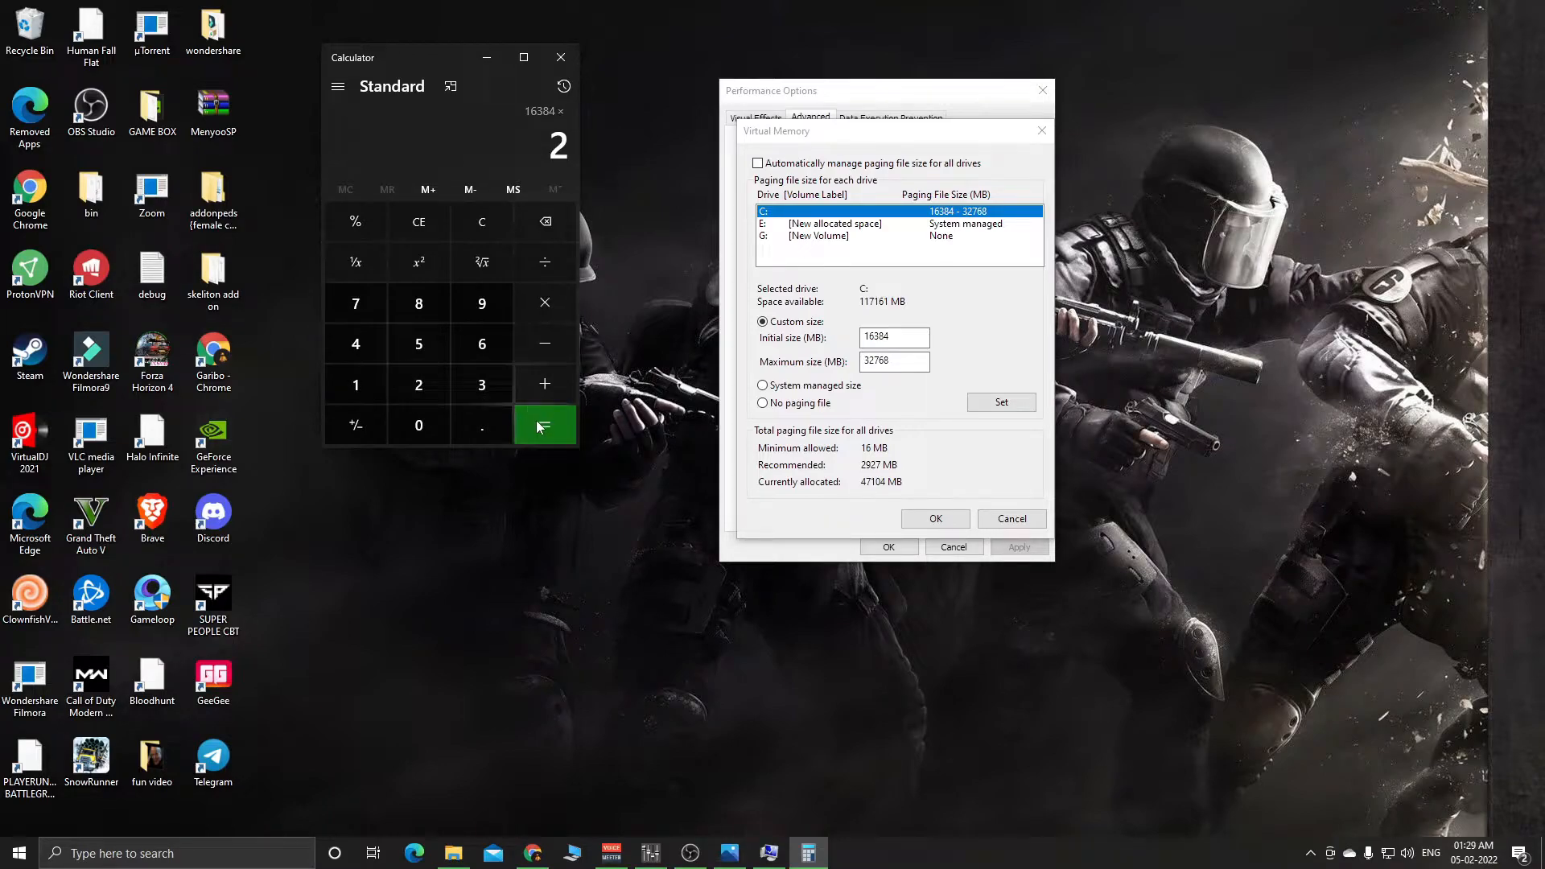
left_click(544, 424)
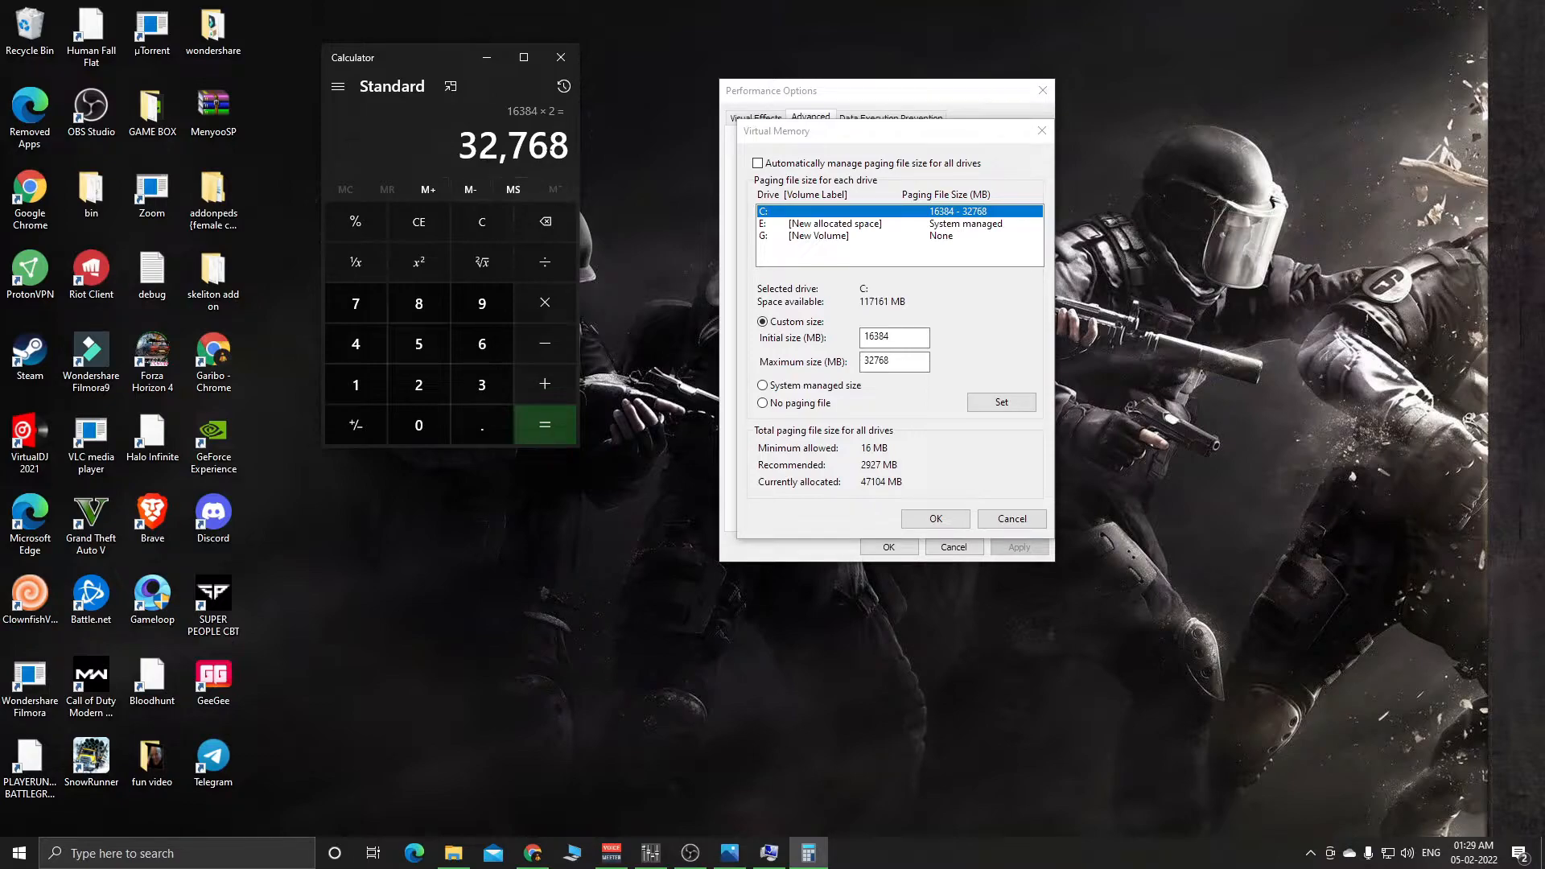
left_click(892, 360)
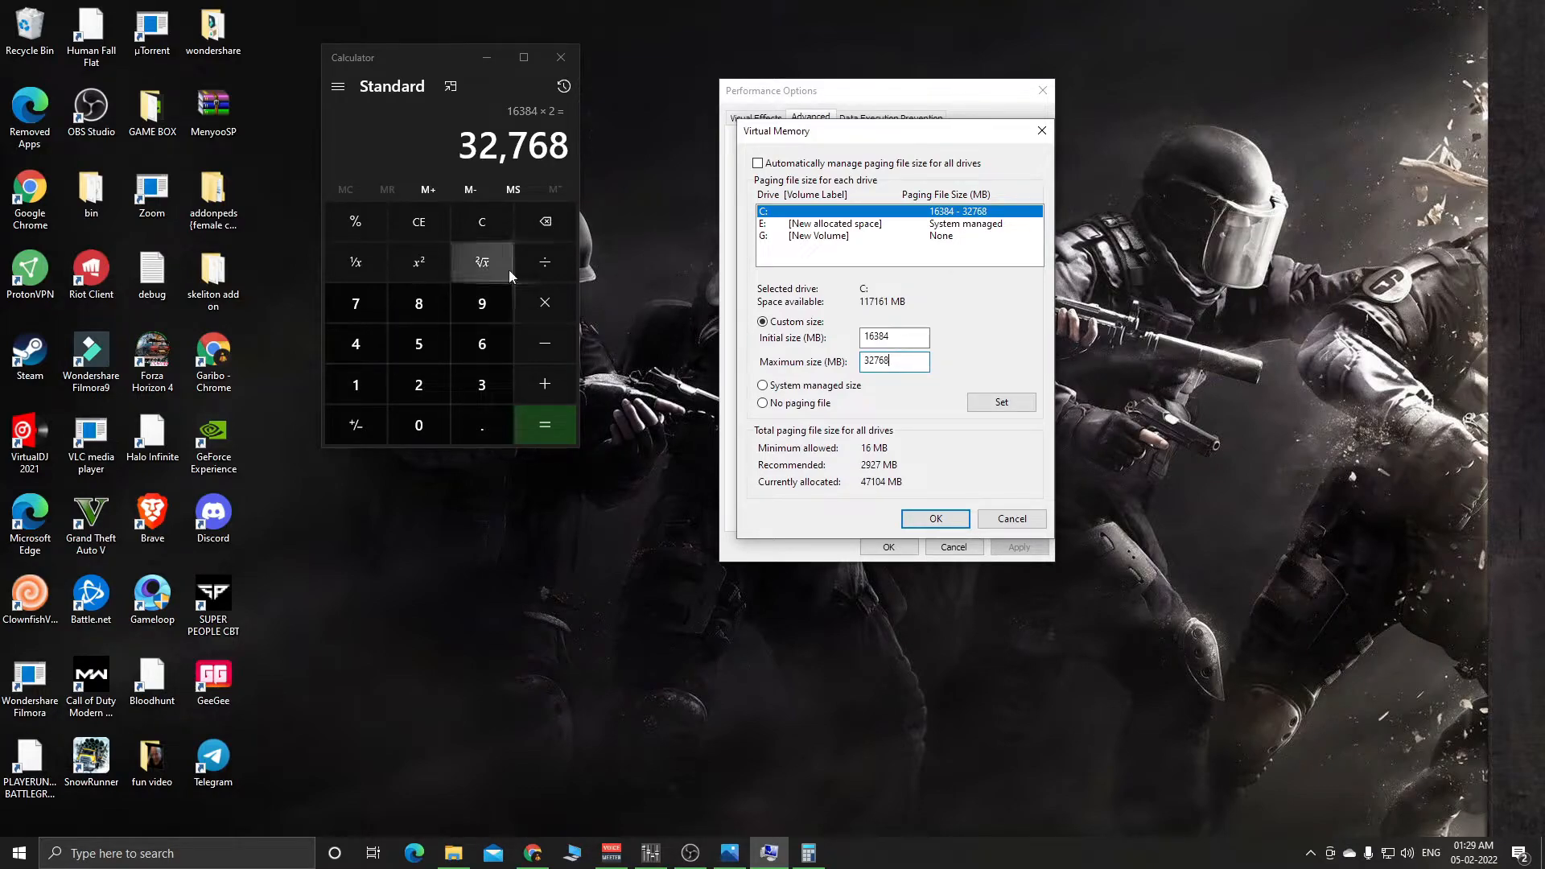
- Clear the calculator and work out 1024 × 8 = 8,192
left_click(481, 221)
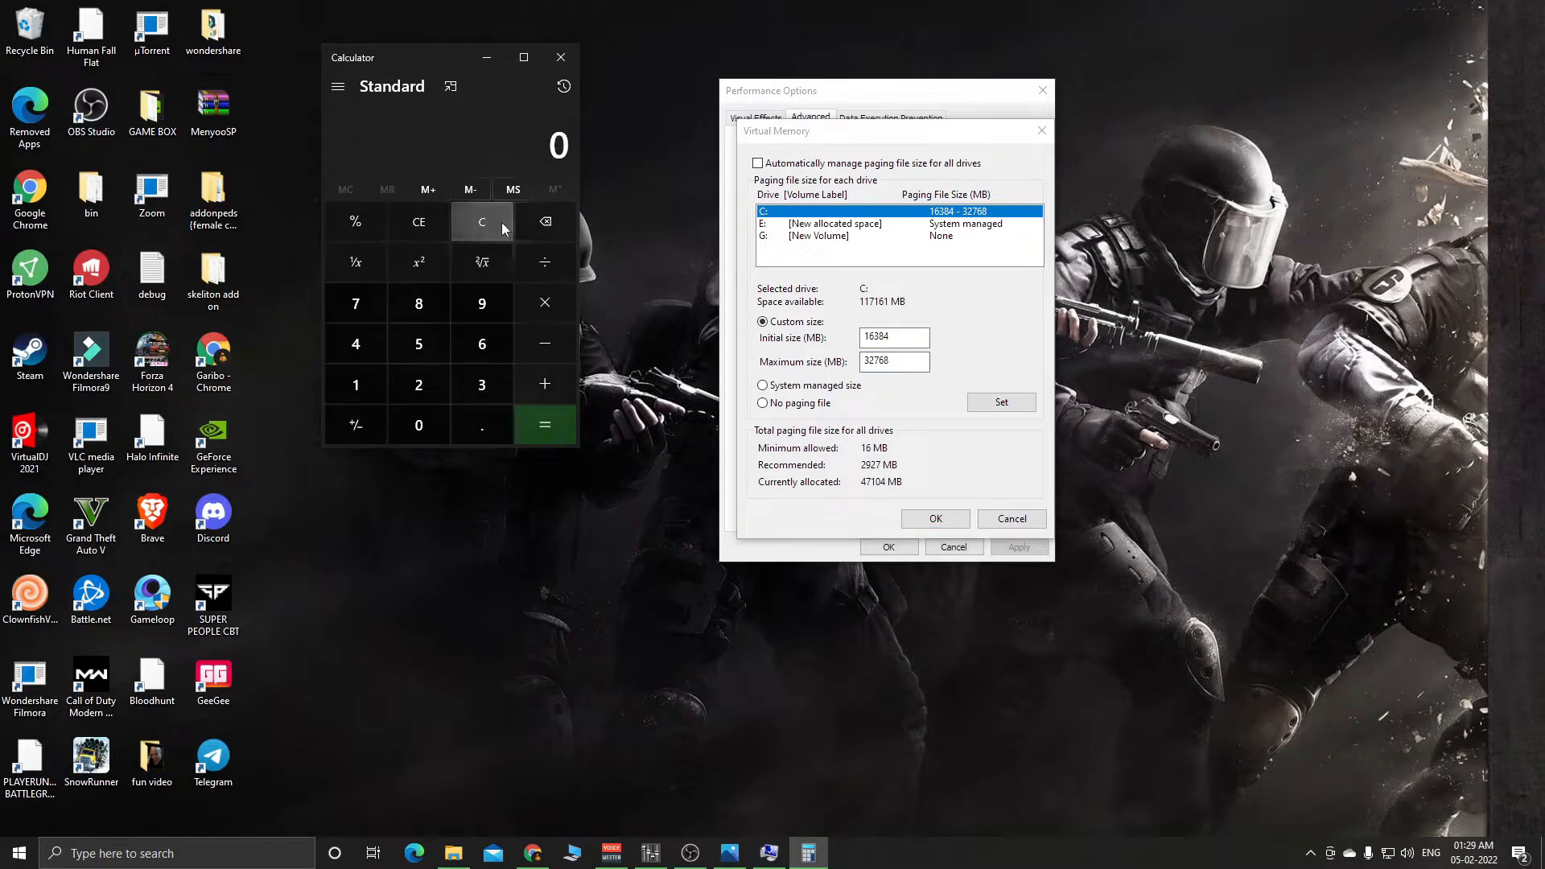
mouse_move(481, 344)
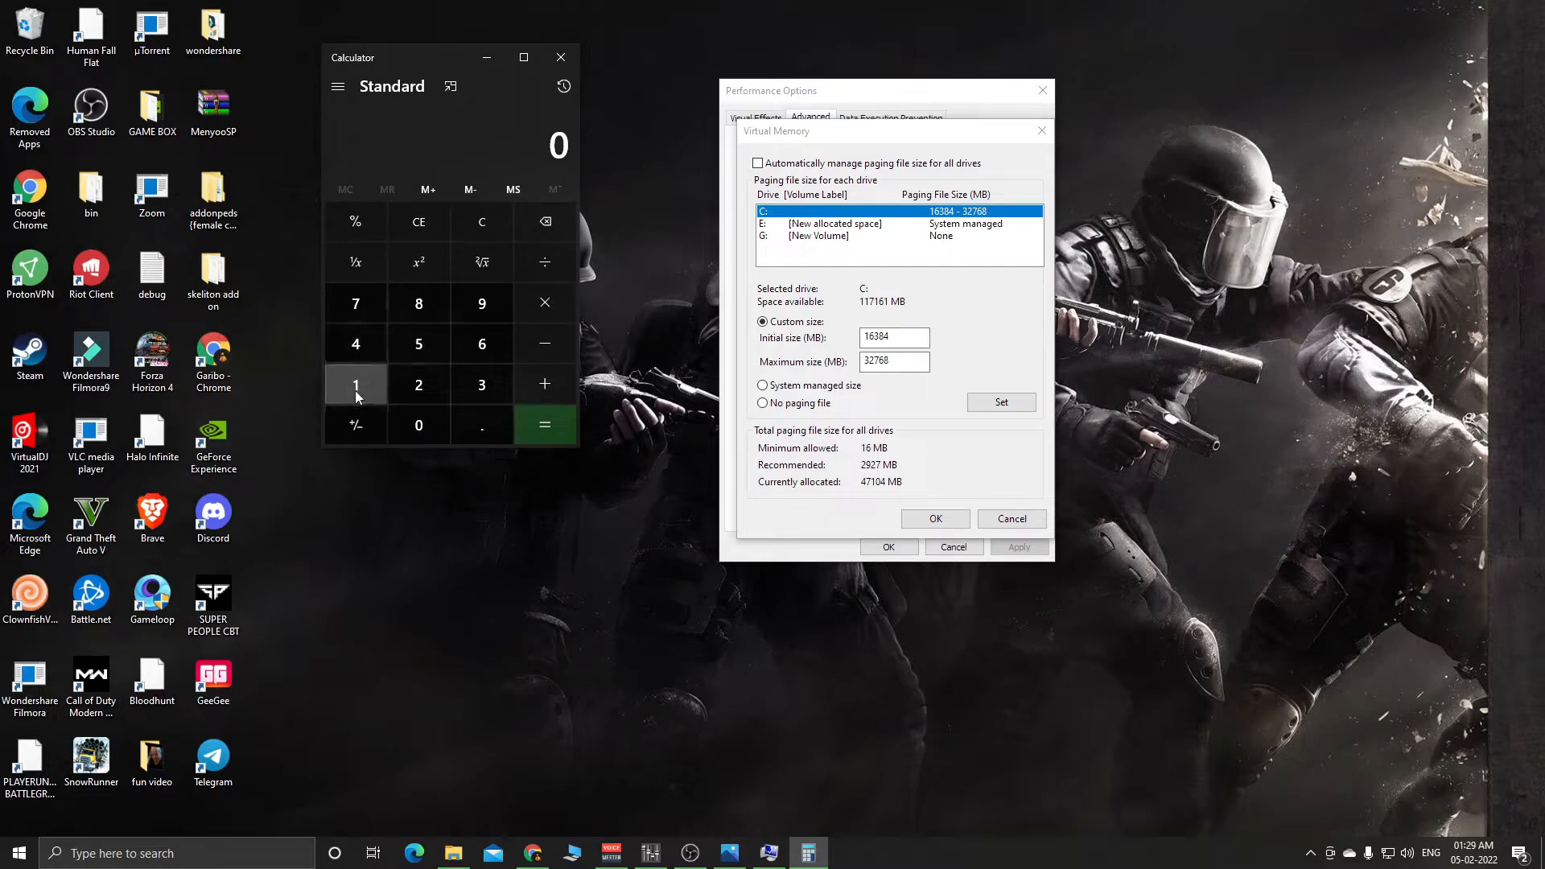
left_click(356, 384)
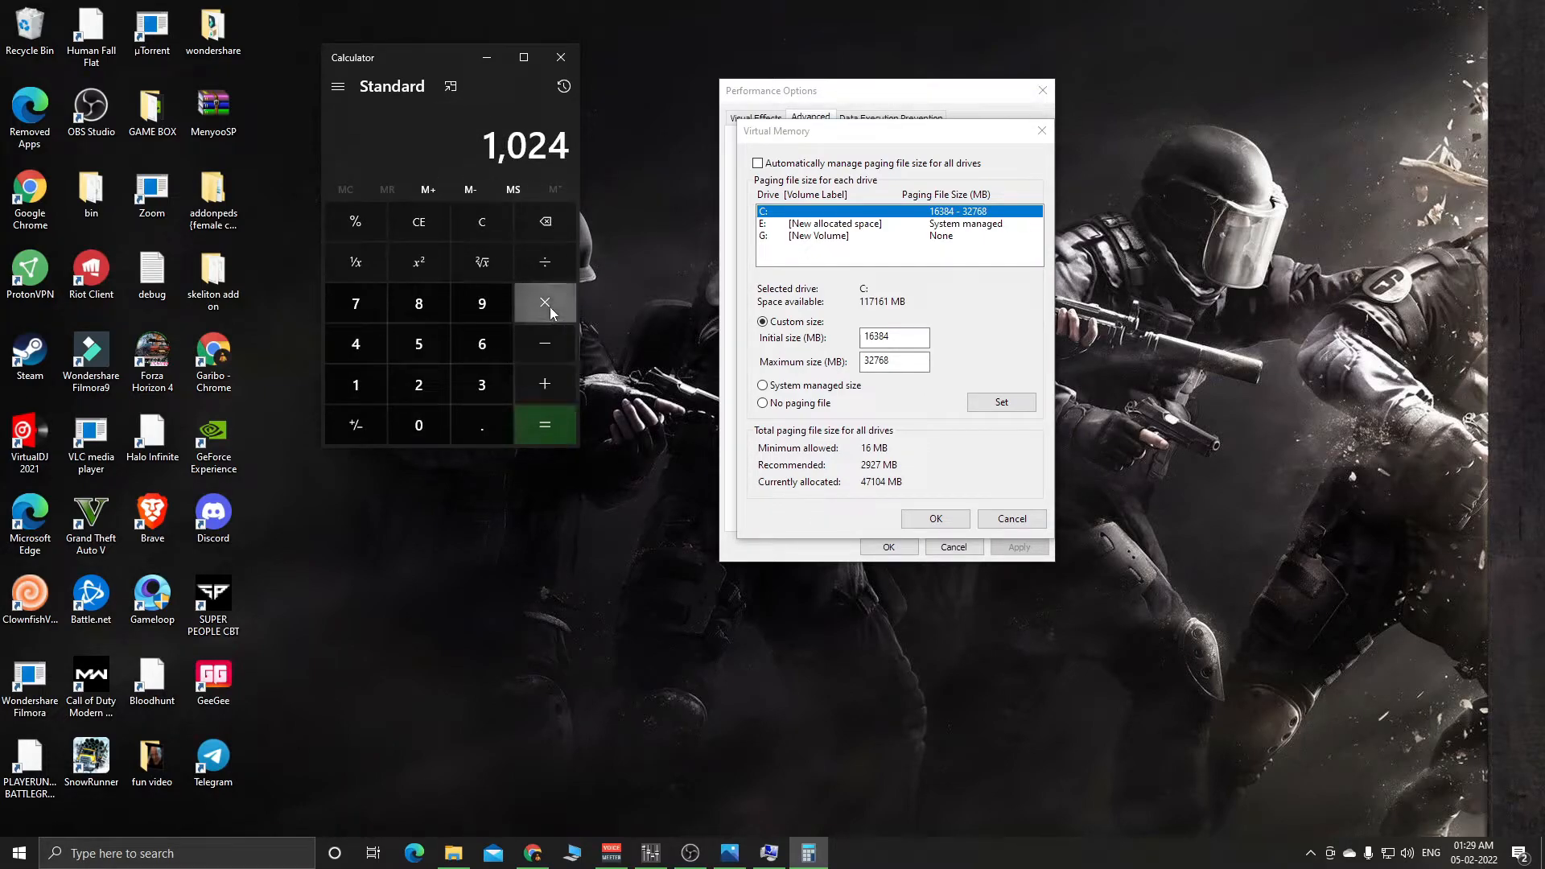
left_click(546, 304)
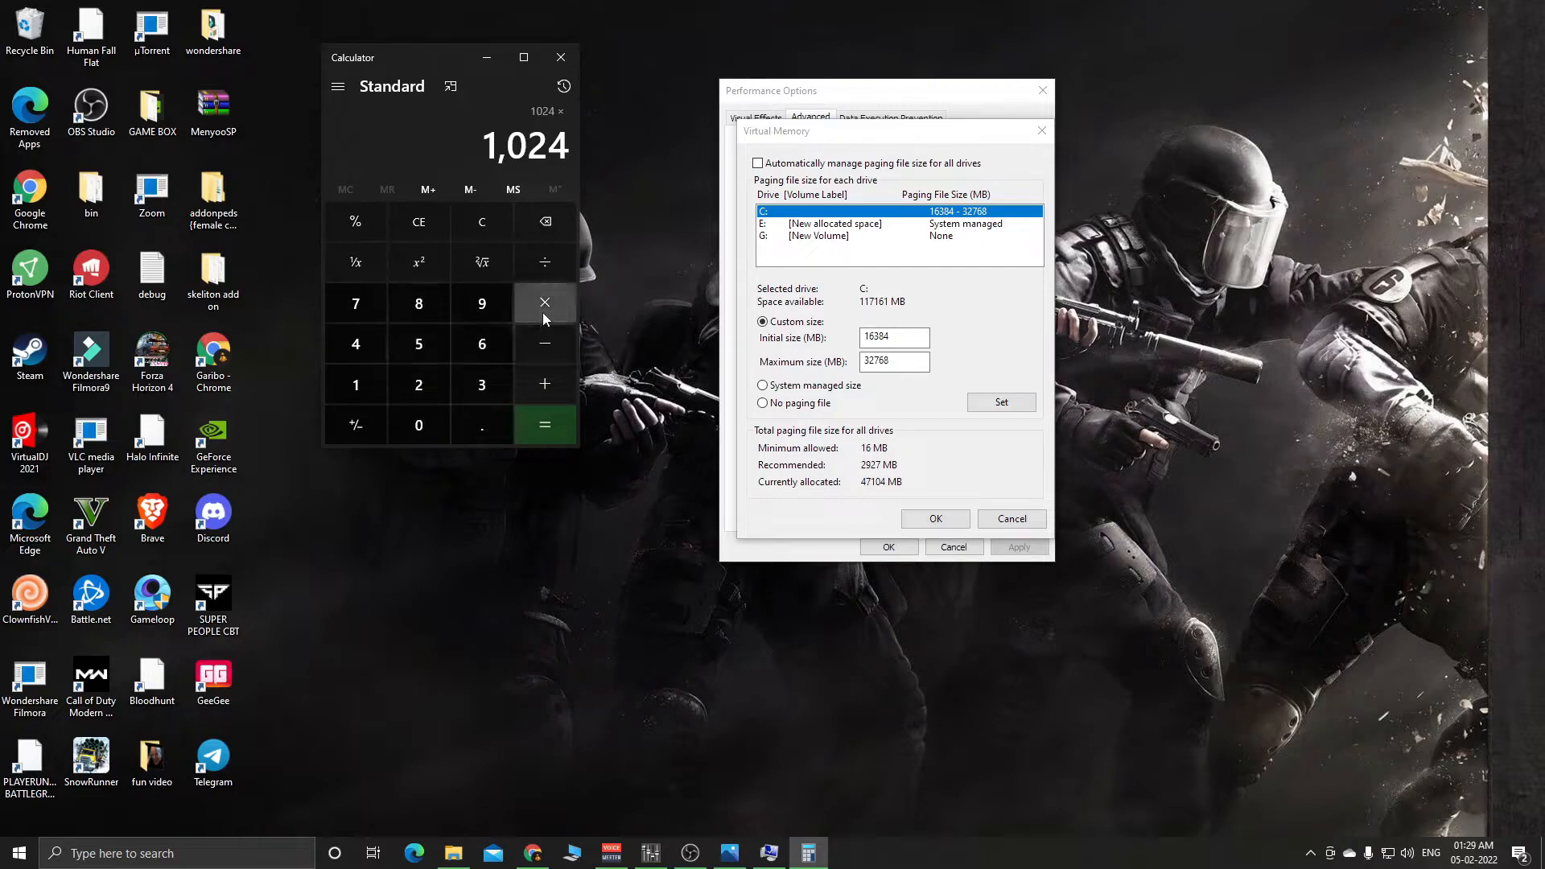
left_click(544, 425)
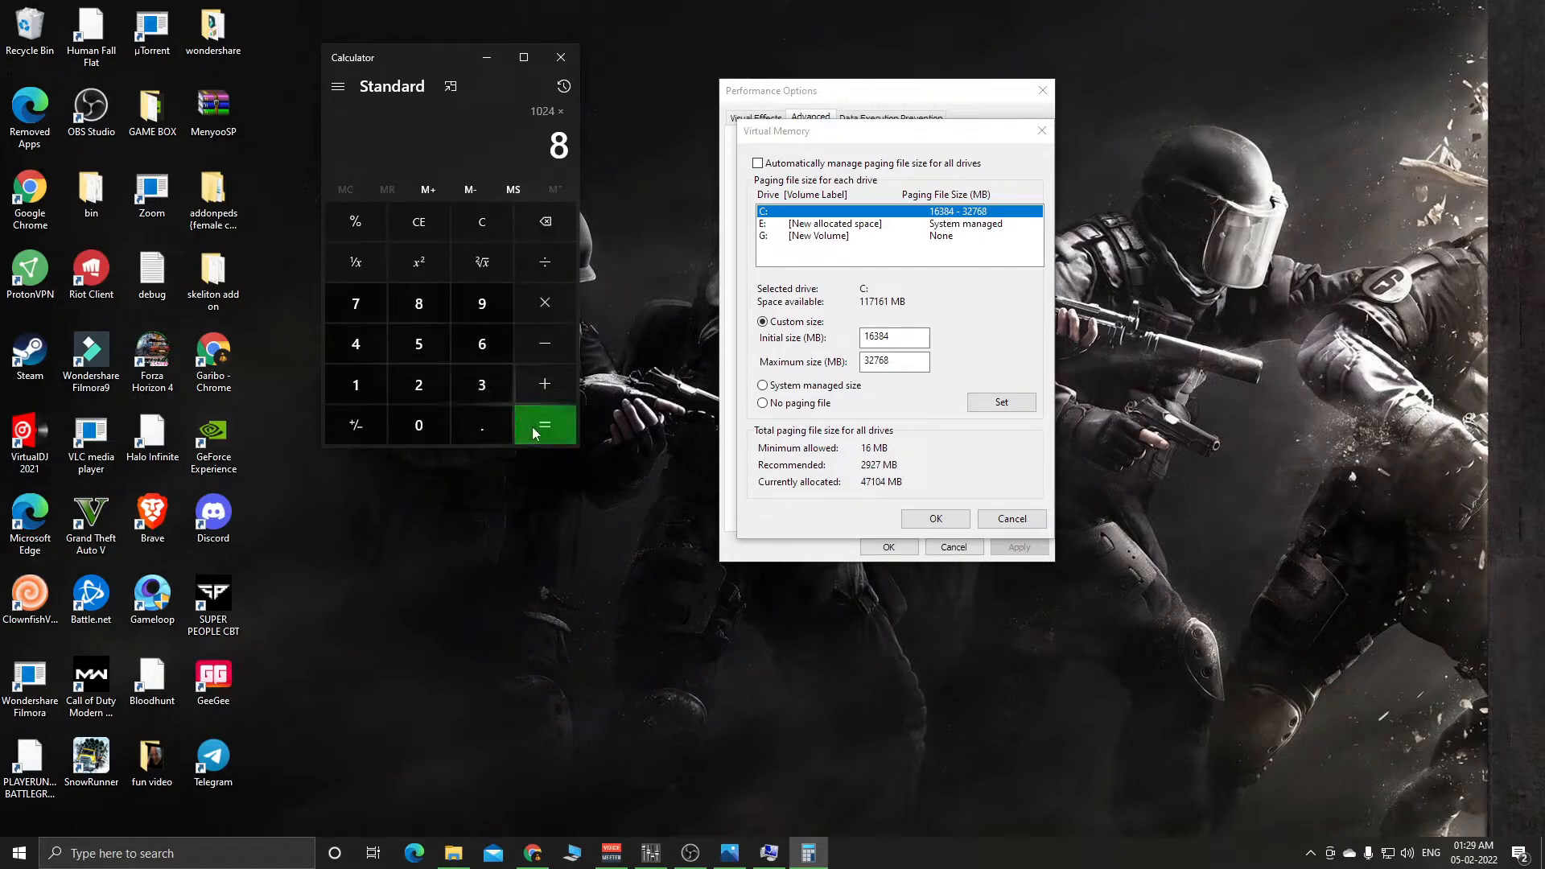
left_click(544, 425)
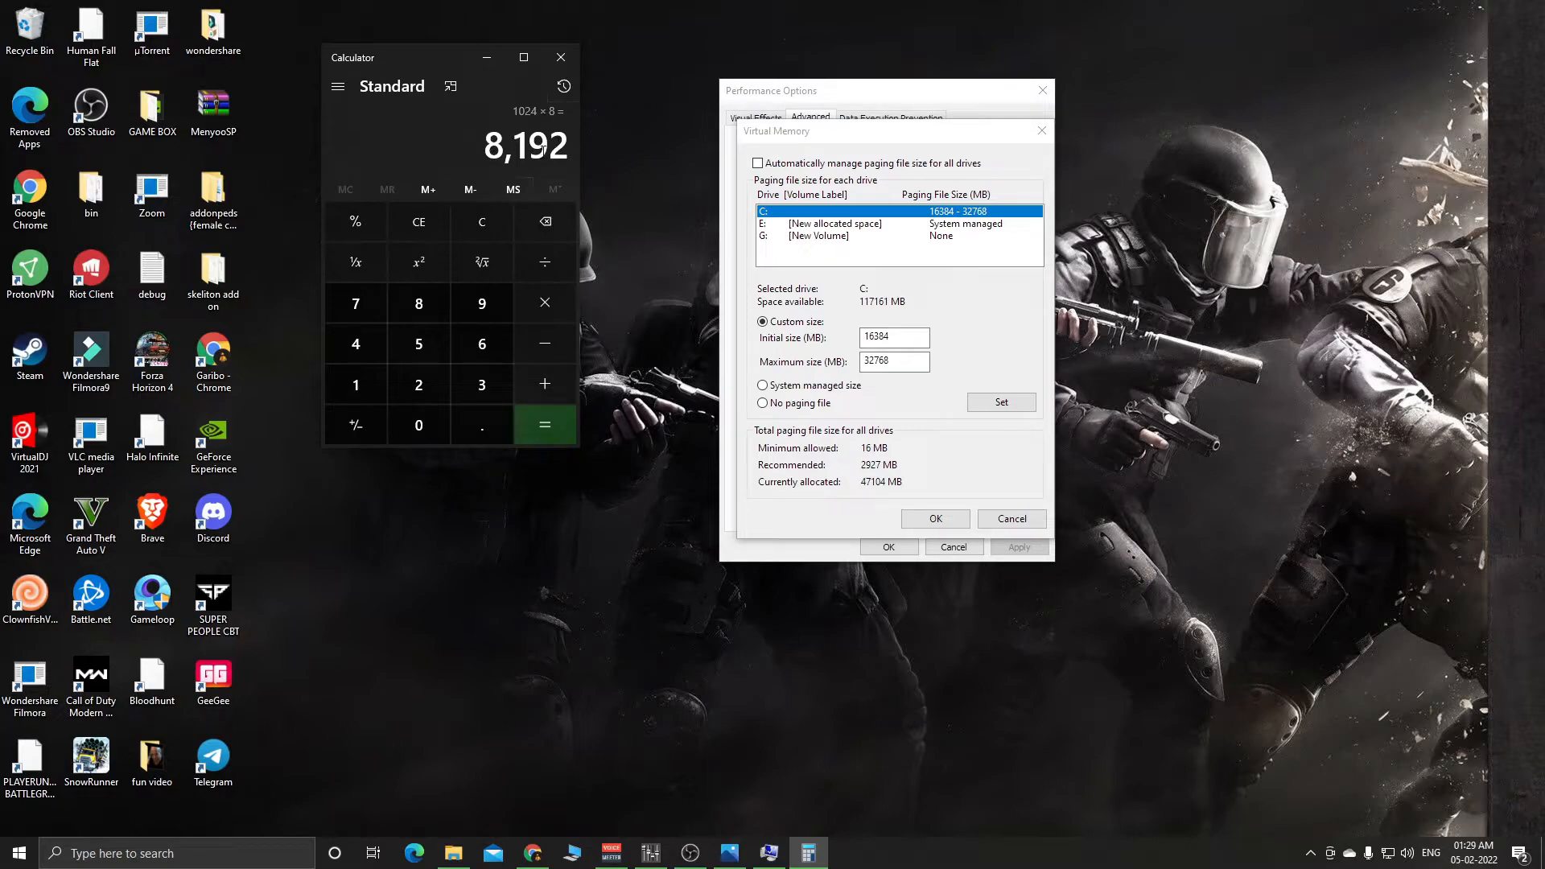
- Check the Virtual Memory dialog, then work out 8192 × 2 = 16,384
left_click(894, 337)
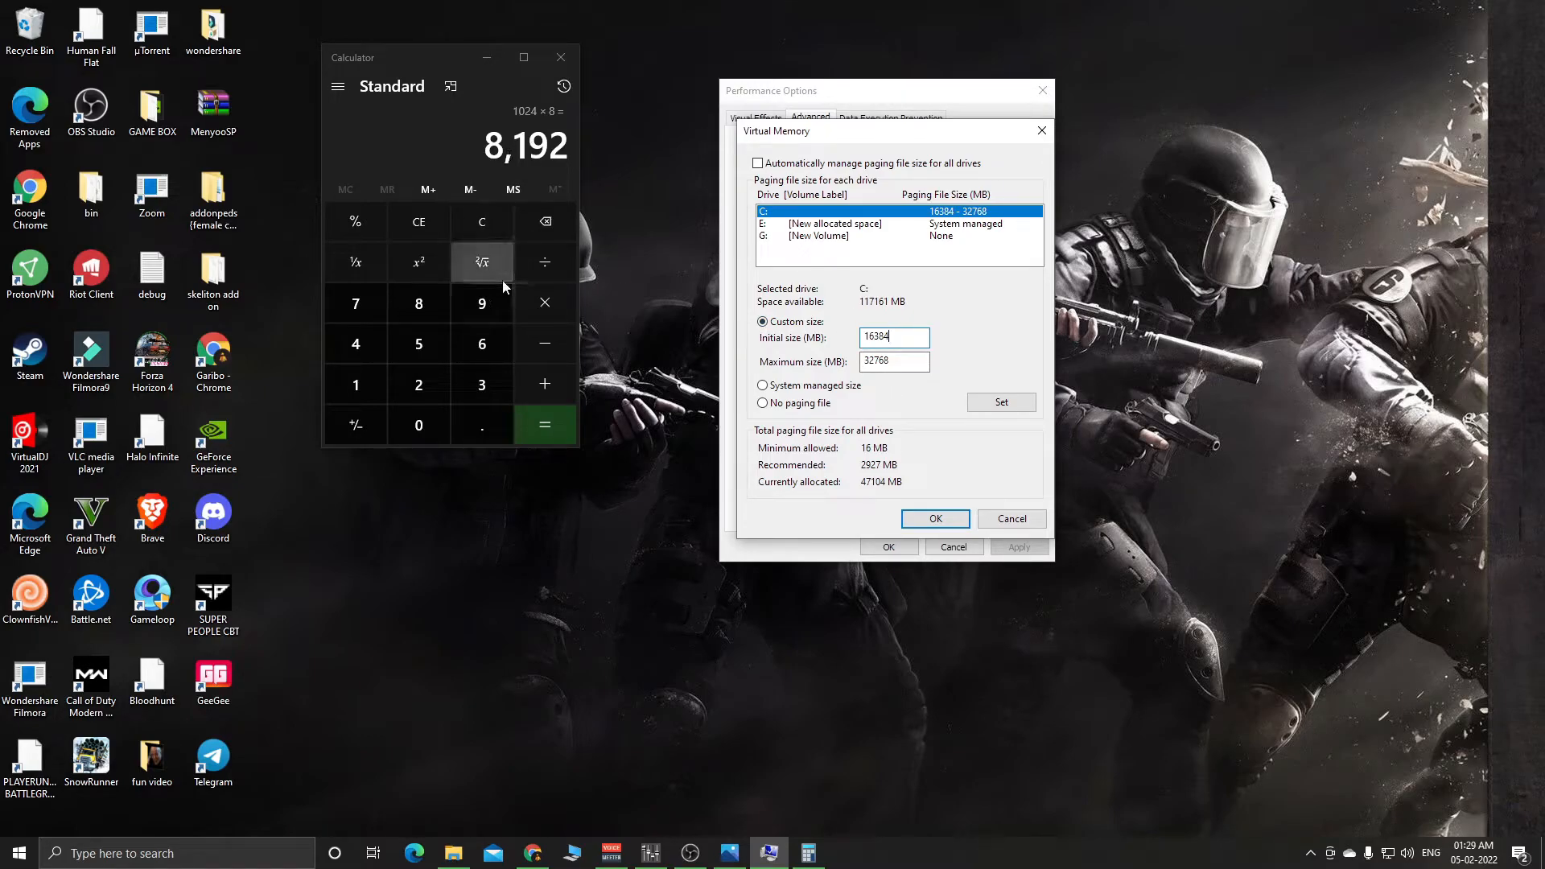
left_click(418, 384)
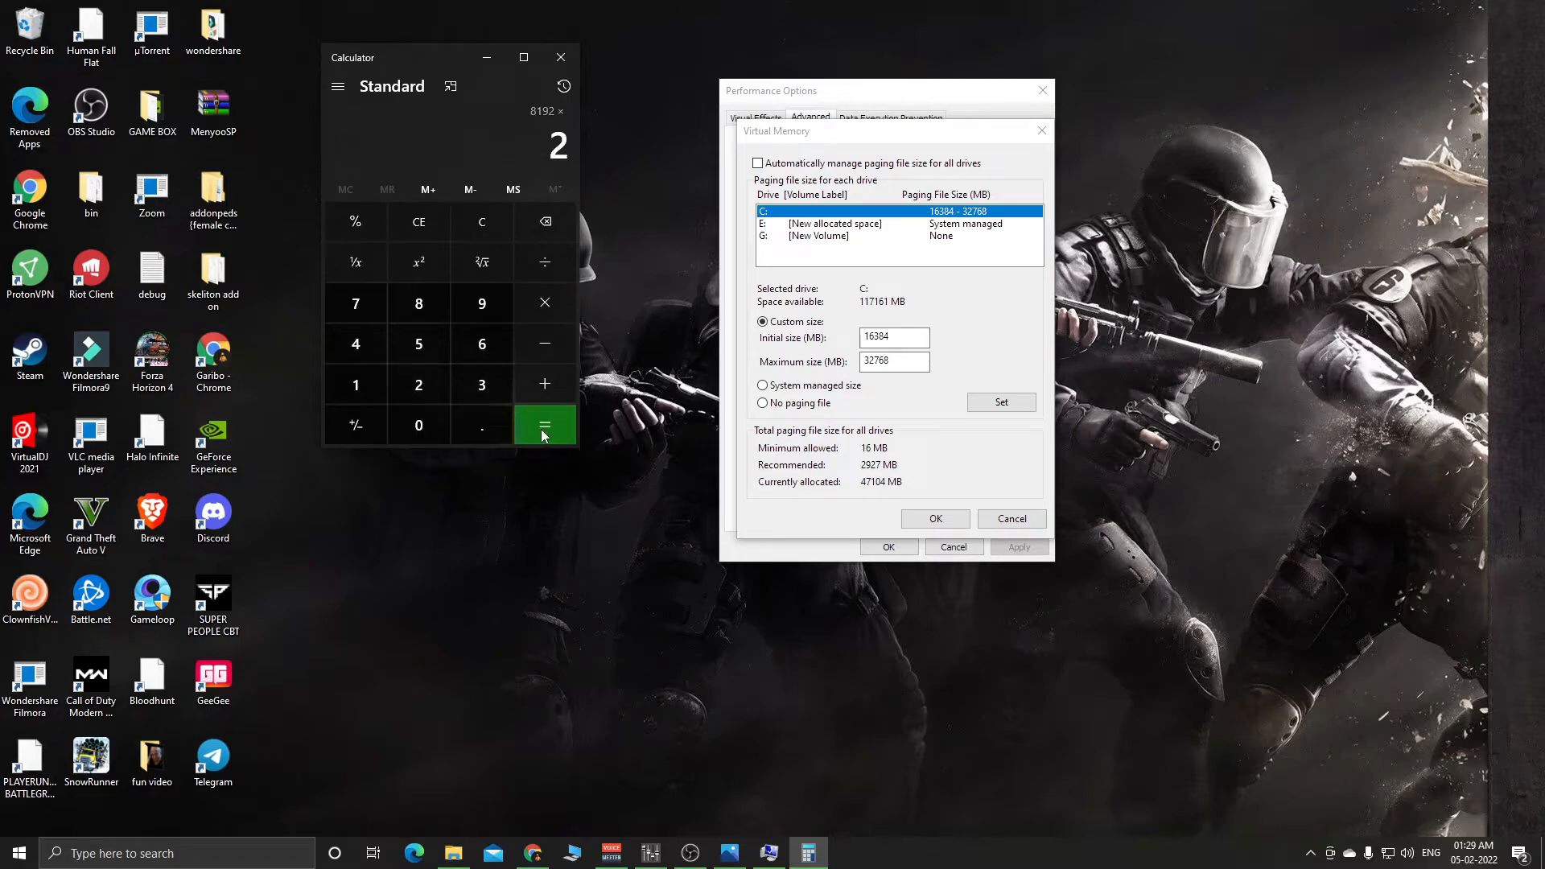
left_click(543, 425)
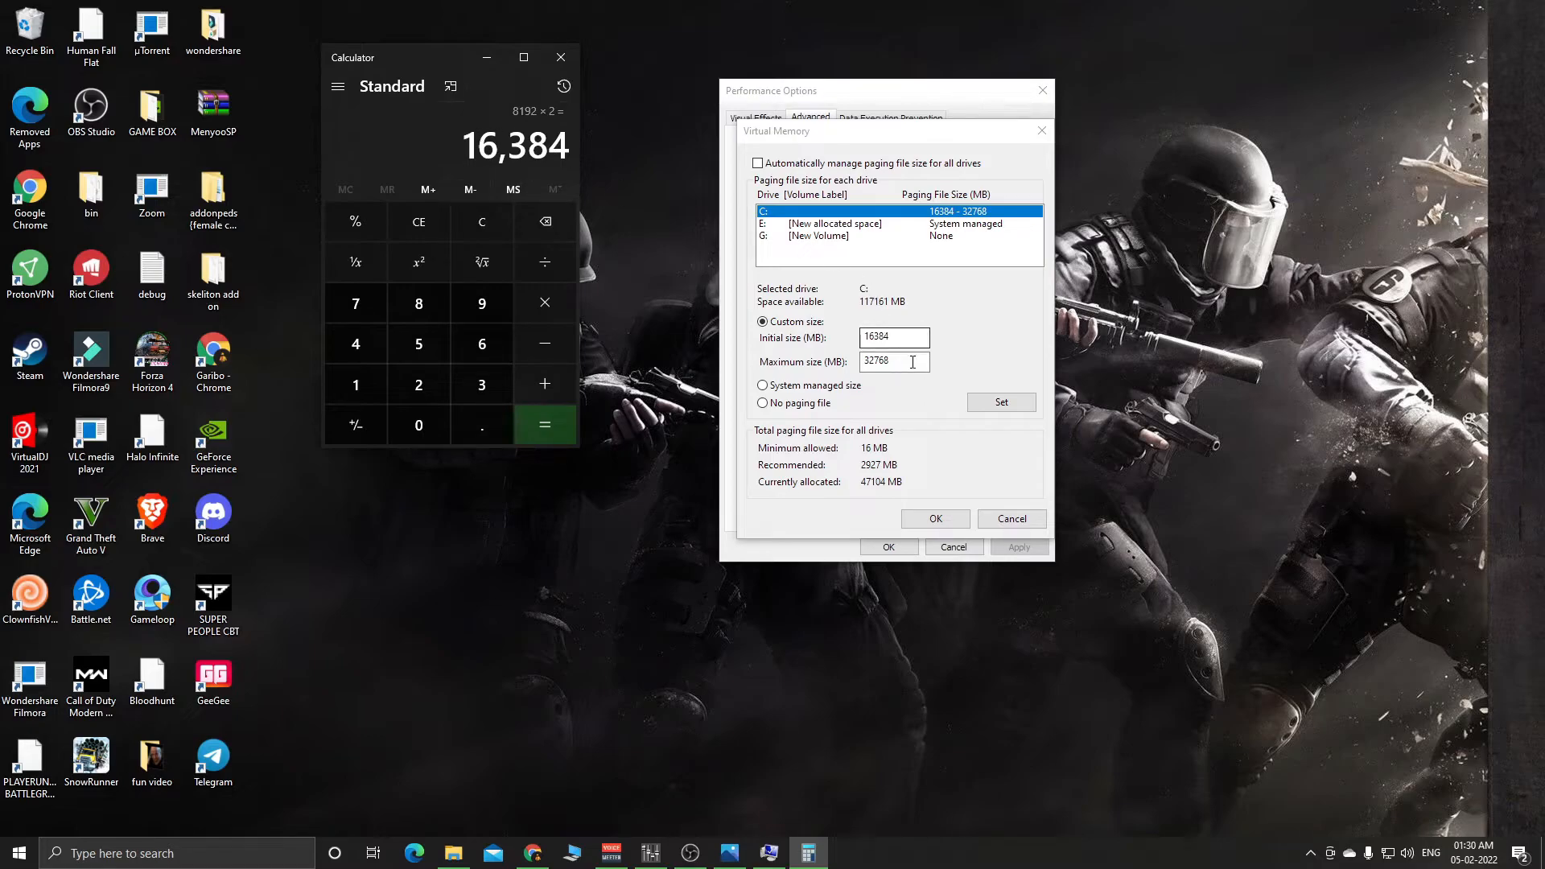
- Confirm the Virtual Memory and Performance Options dialogs with OK, keeping C: at 16384–32768 MB
left_click(894, 361)
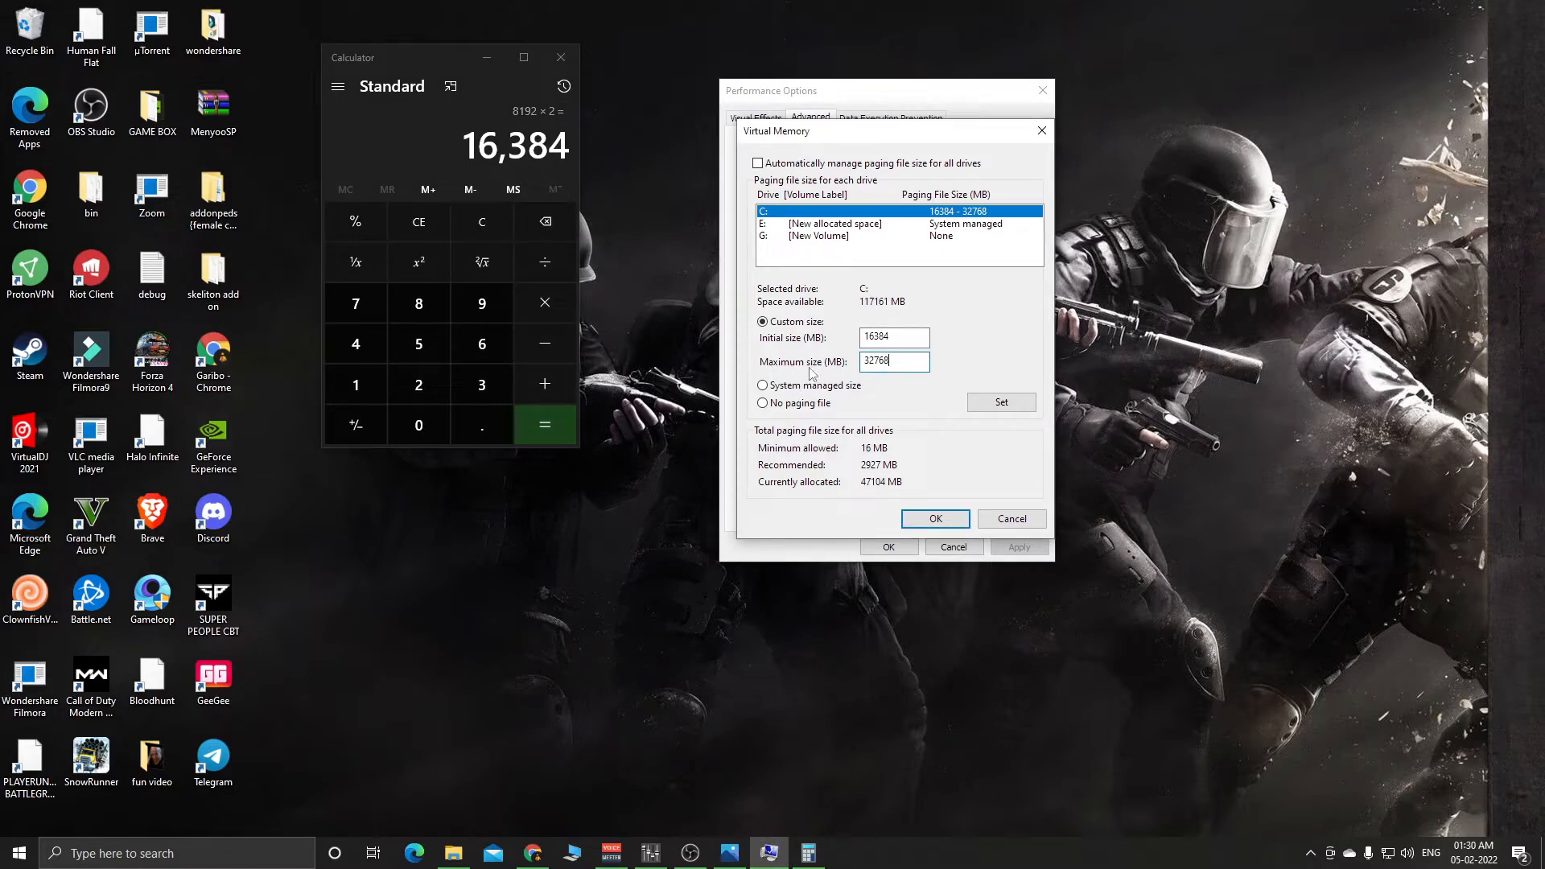
mouse_move(904, 451)
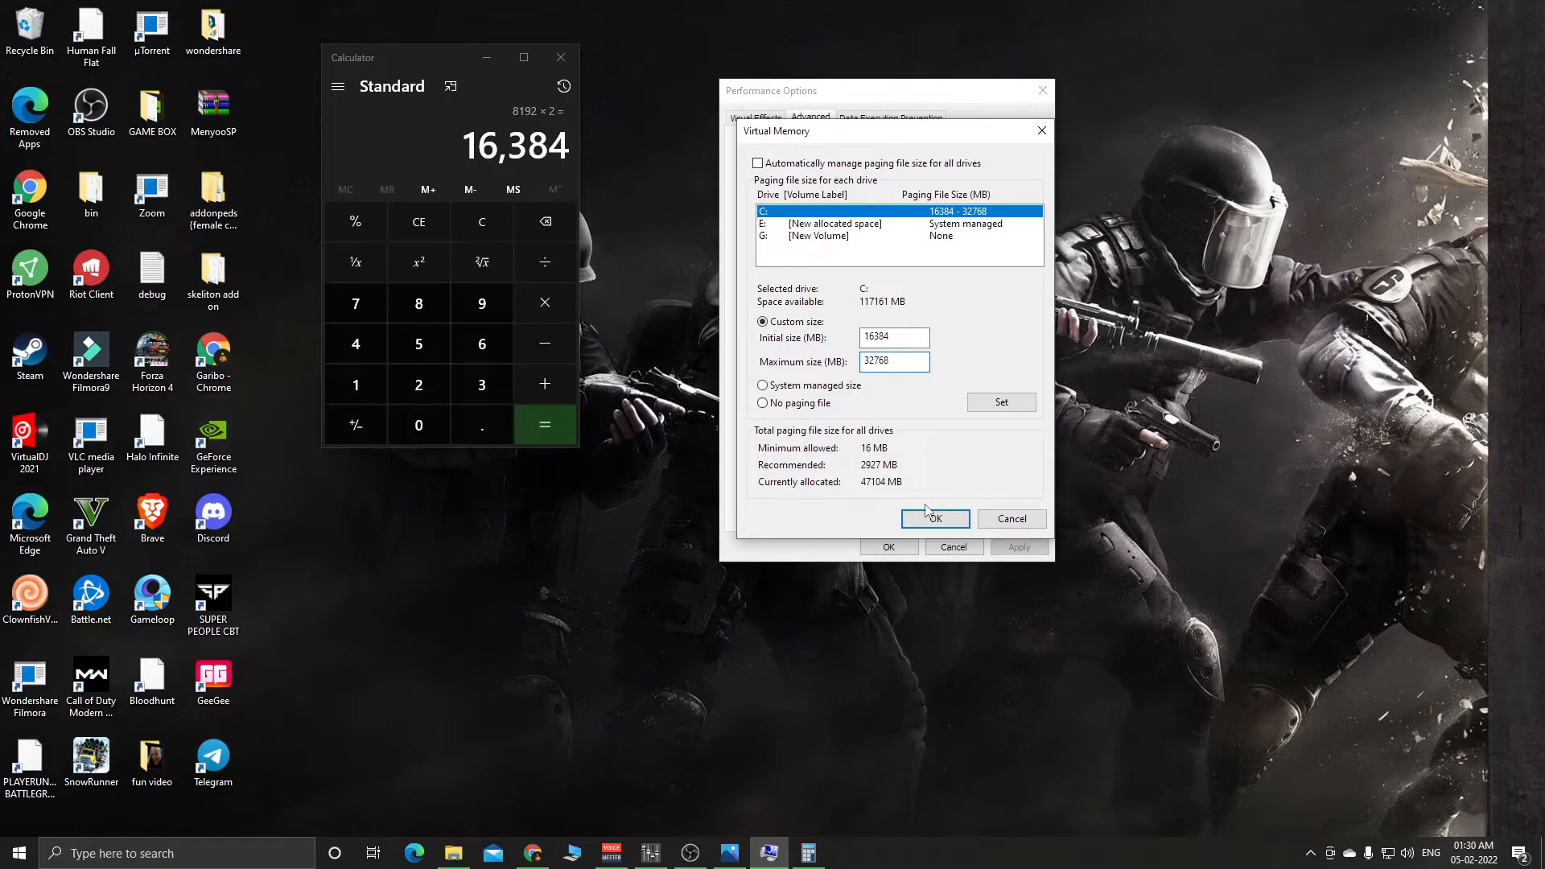
left_click(933, 519)
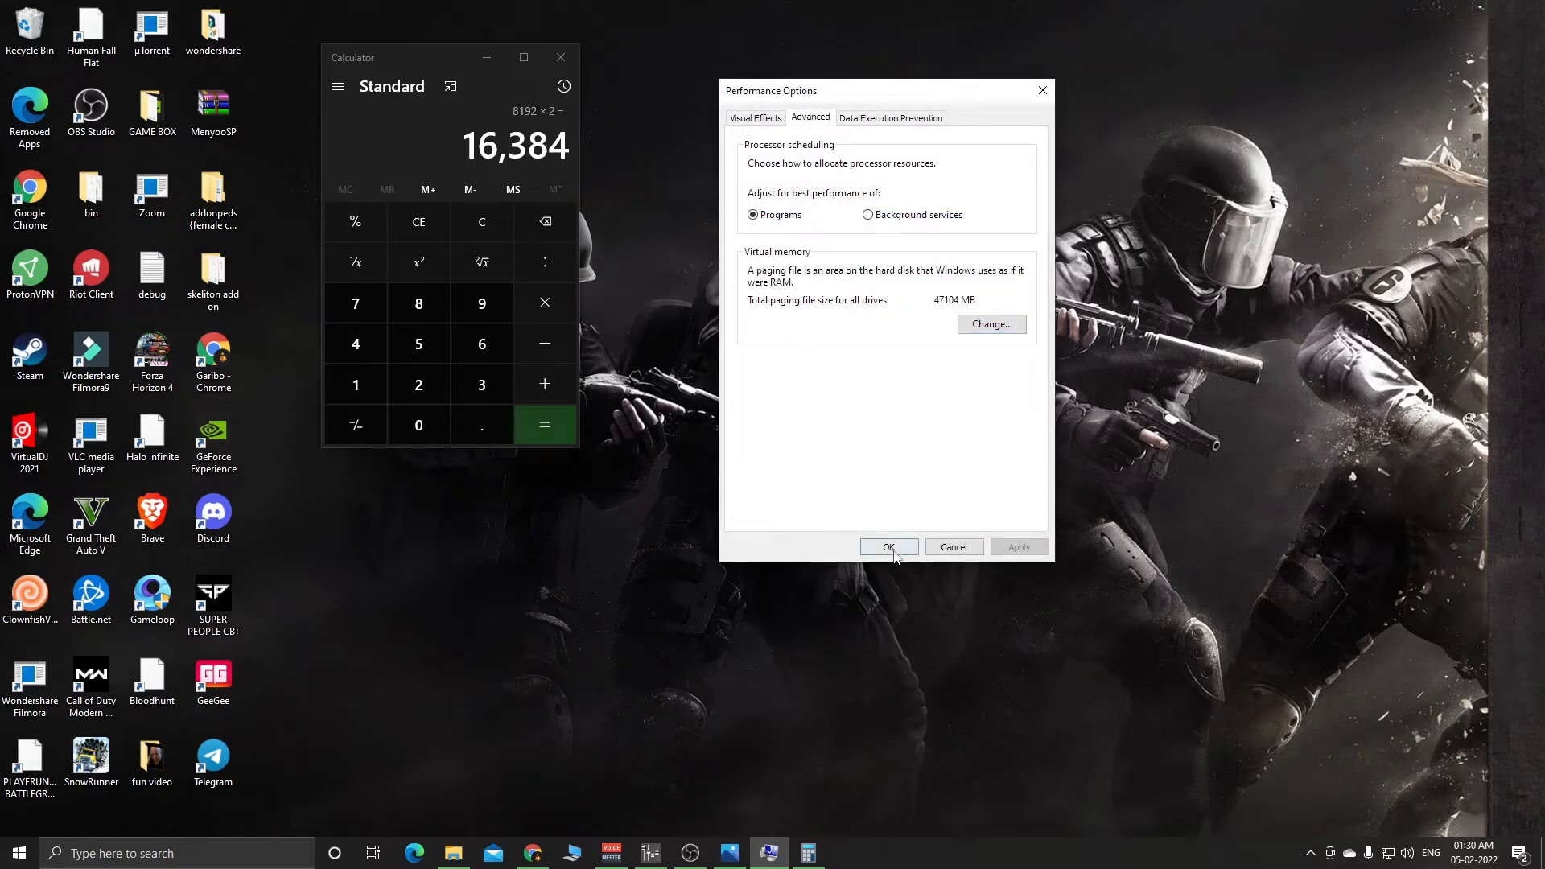
left_click(888, 547)
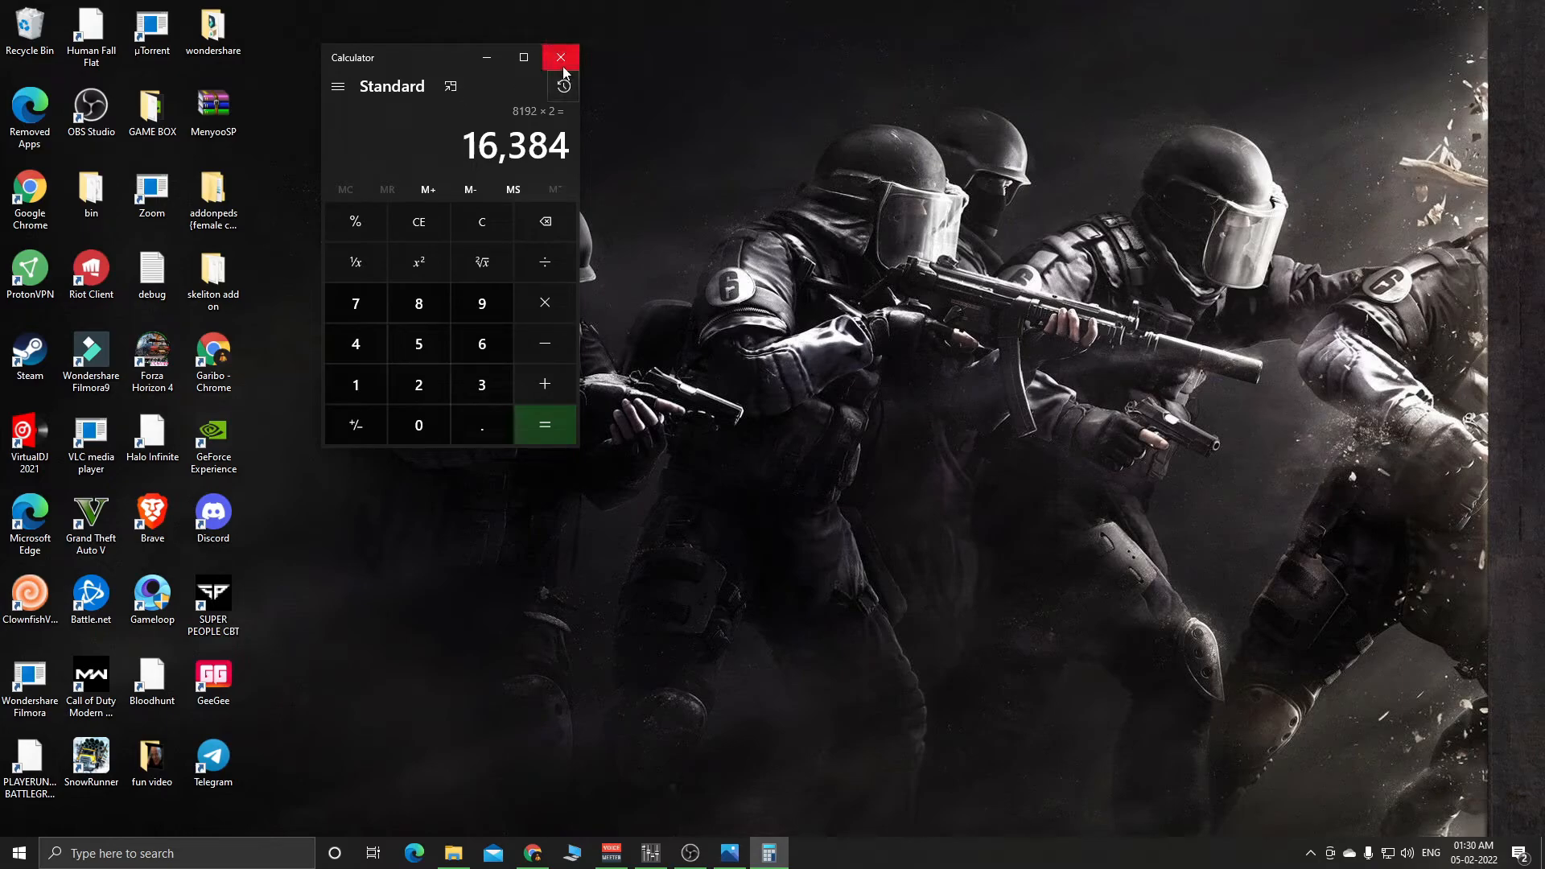
mouse_move(563, 85)
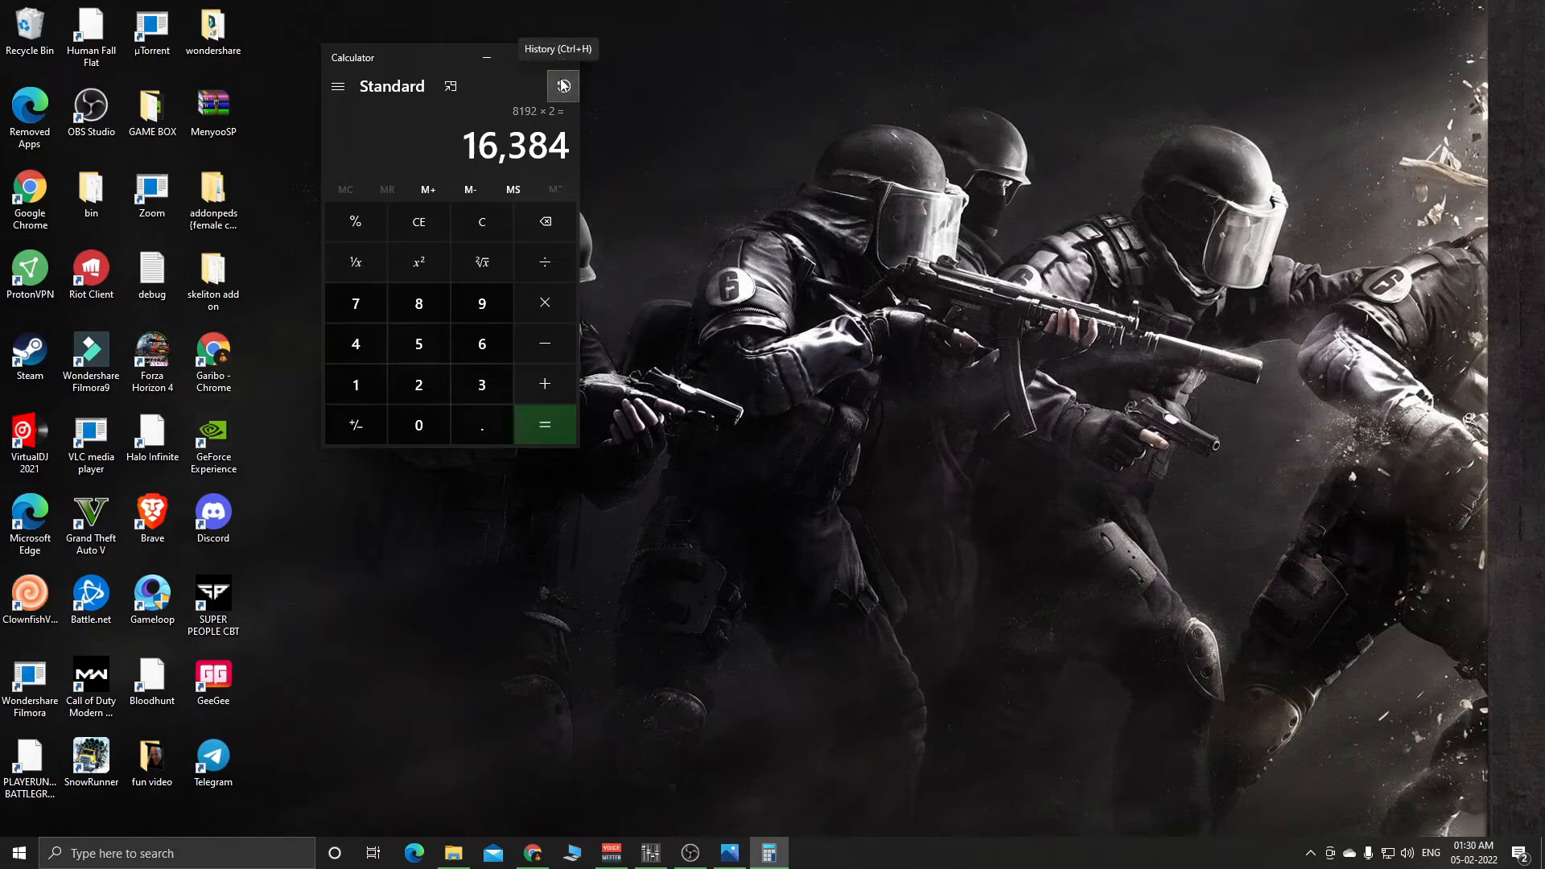